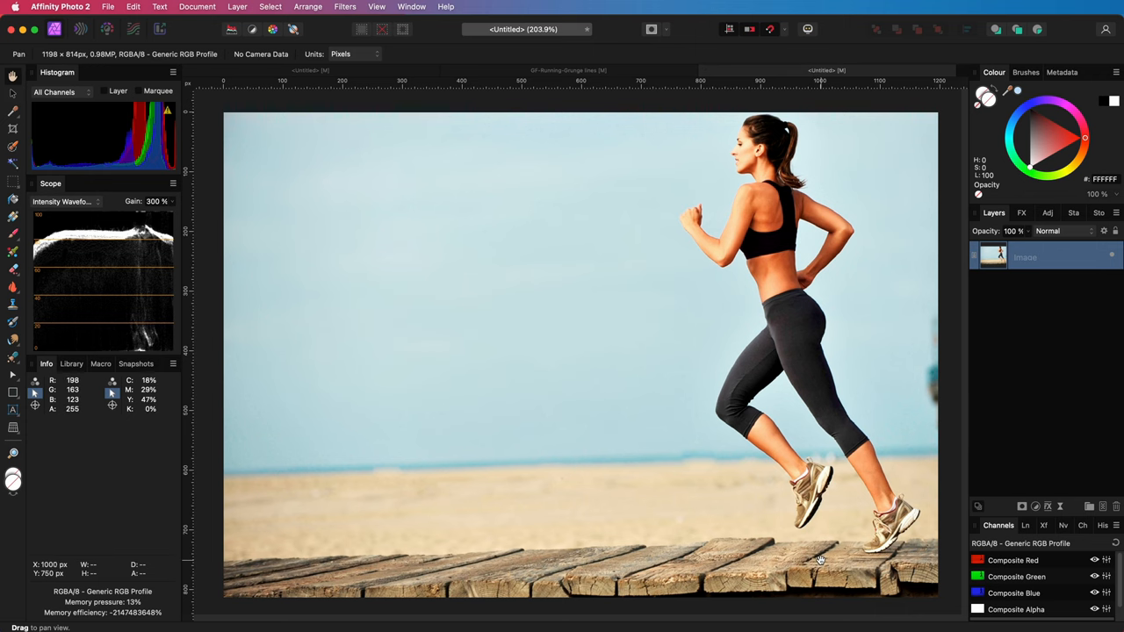
{"action": "mouse_move", "coordinate": [872, 533]}
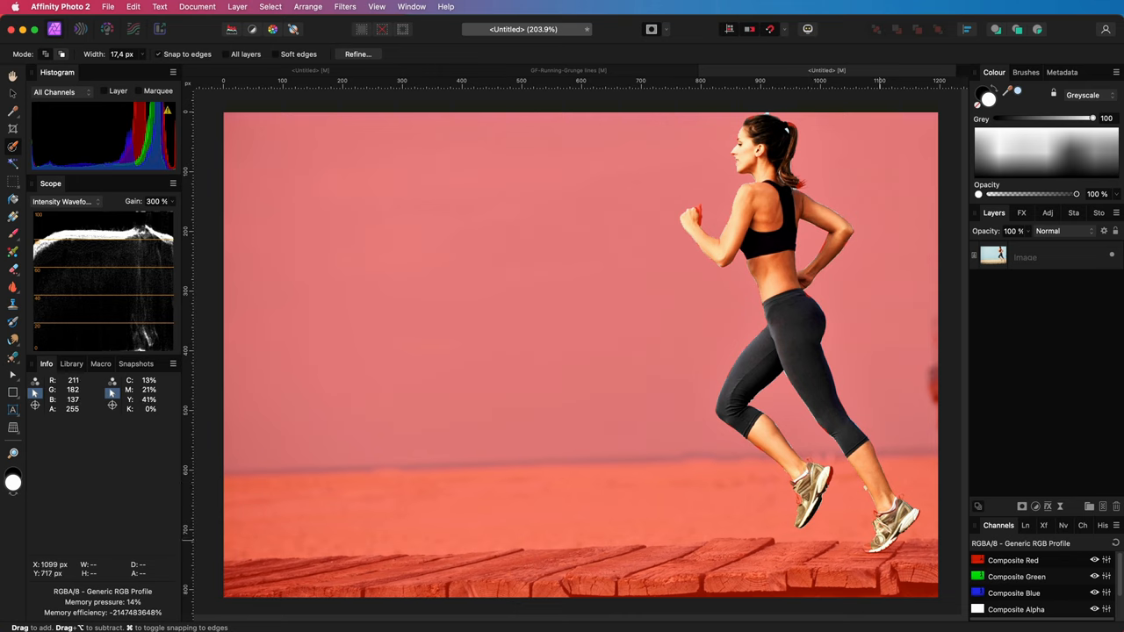
{"action": "mouse_move", "coordinate": [707, 209]}
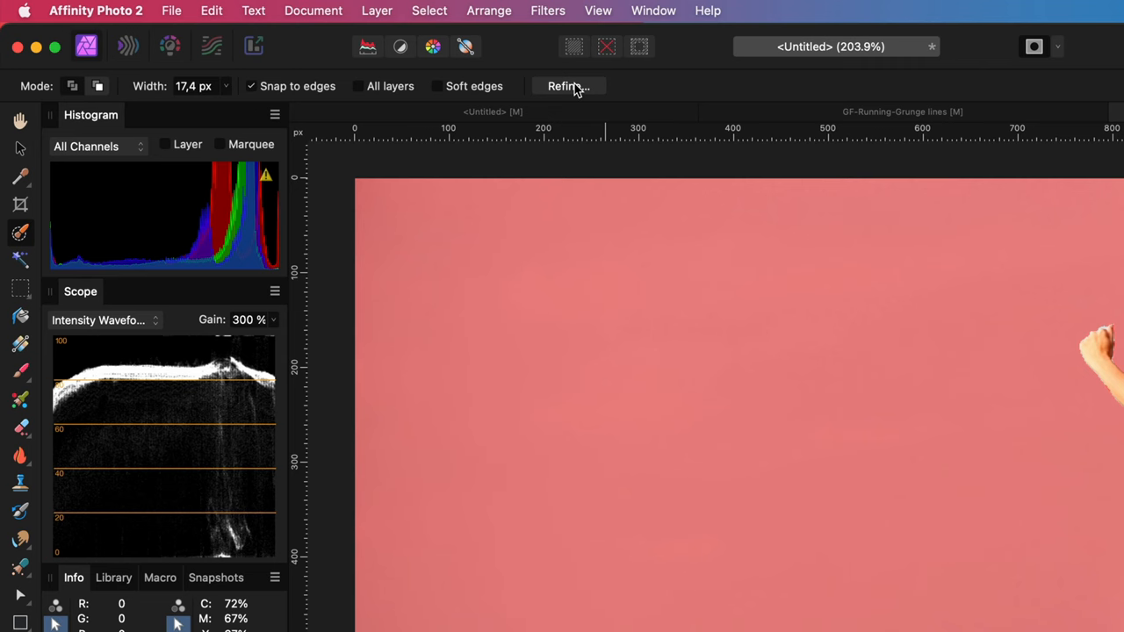
Refine the runner selection with a White matte preview and output it as a new layer with mask
{"action": "left_click", "coordinate": [564, 86]}
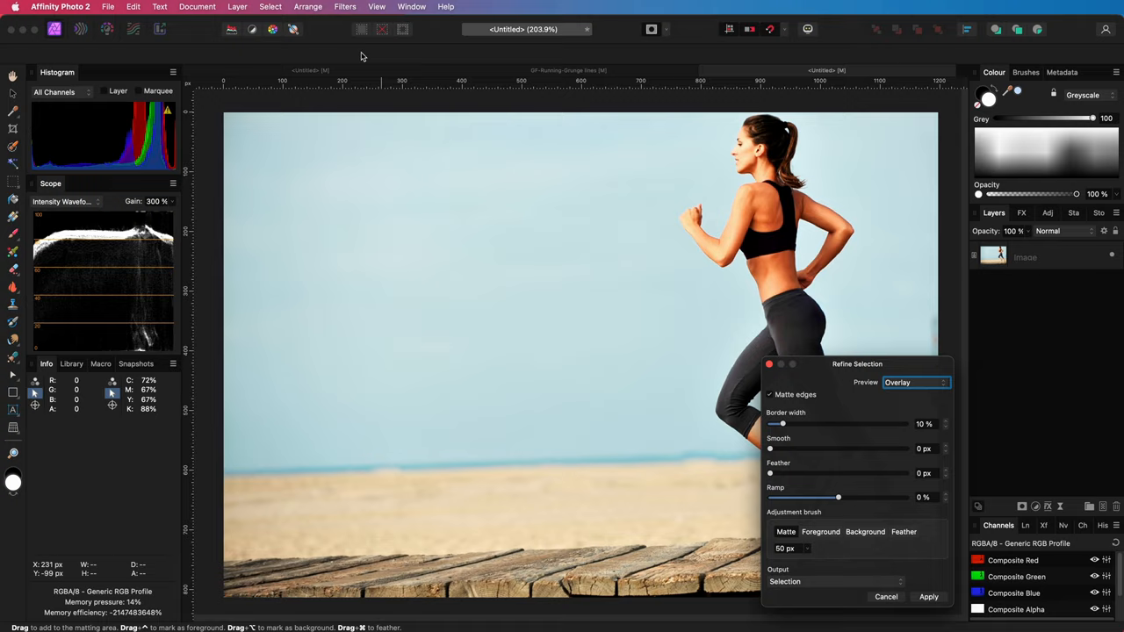
{"action": "left_click", "coordinate": [916, 382]}
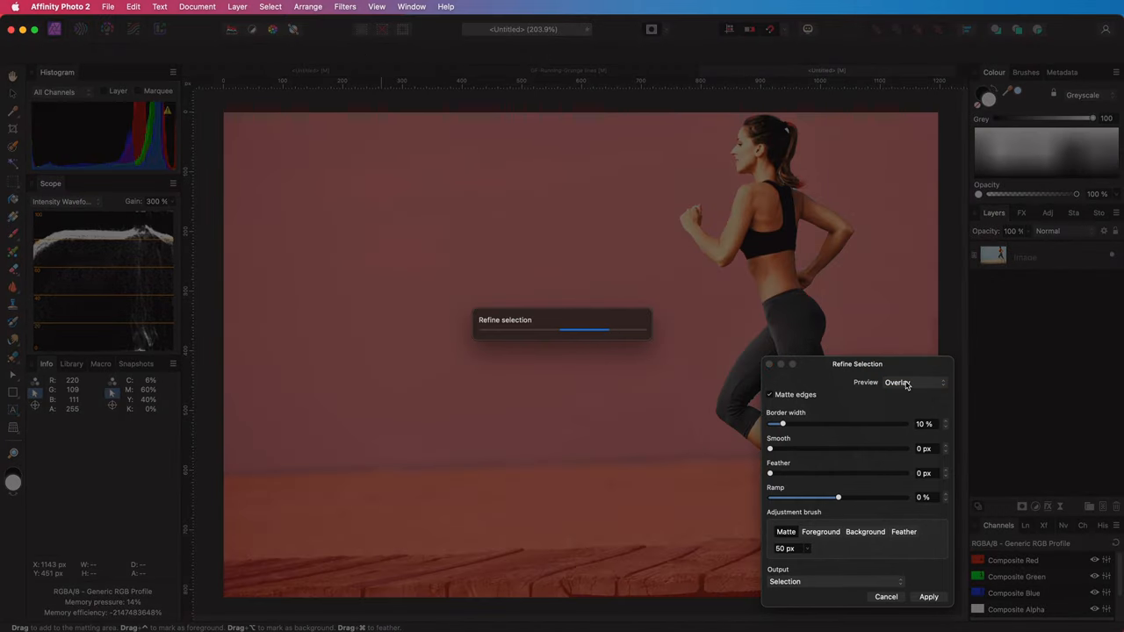
{"action": "left_click", "coordinate": [914, 382]}
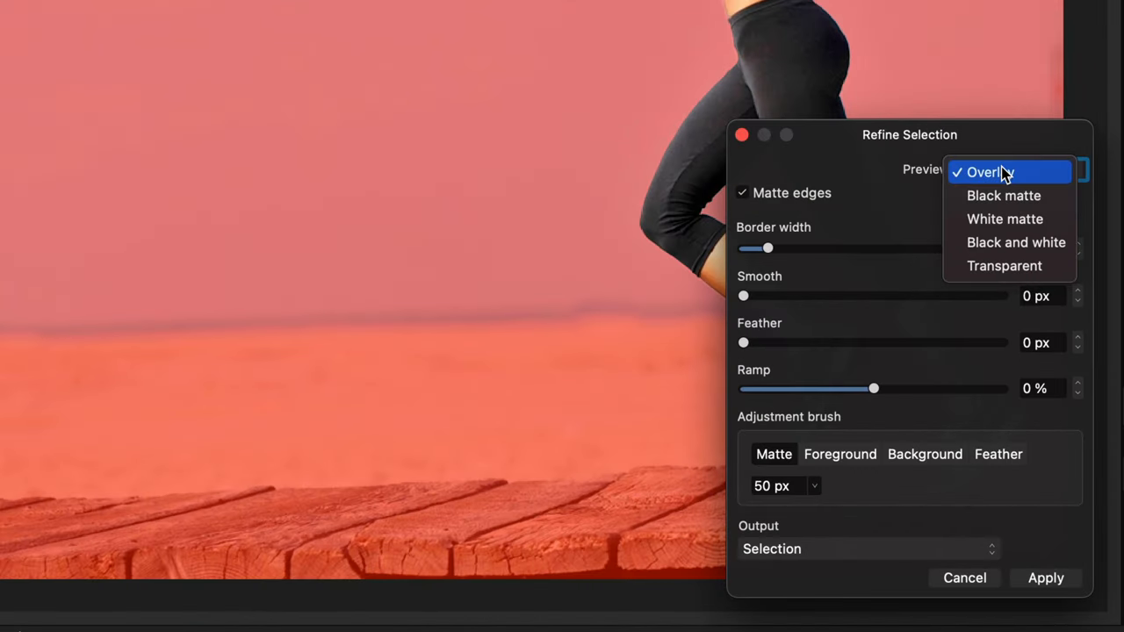
{"action": "left_click", "coordinate": [1005, 219]}
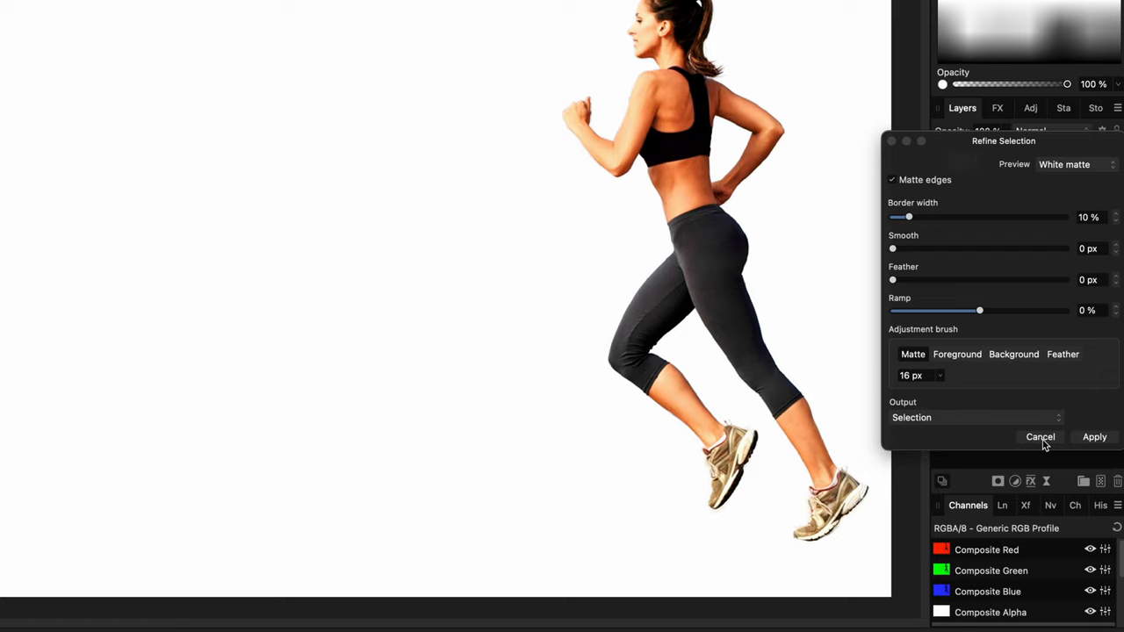
{"action": "left_click", "coordinate": [975, 417]}
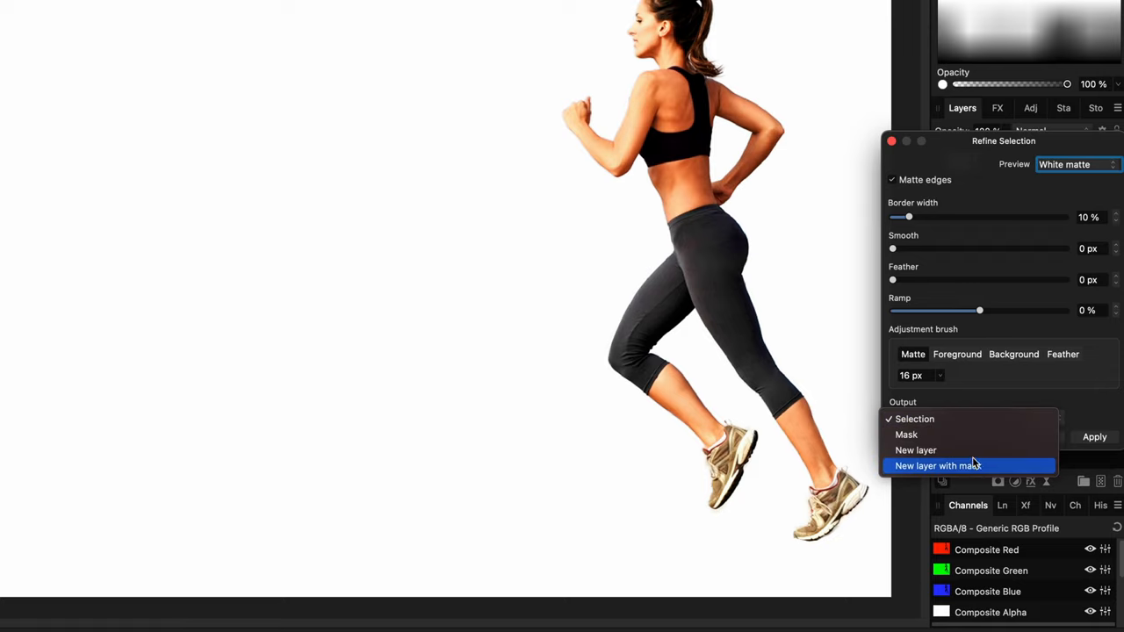
{"action": "left_click", "coordinate": [938, 465]}
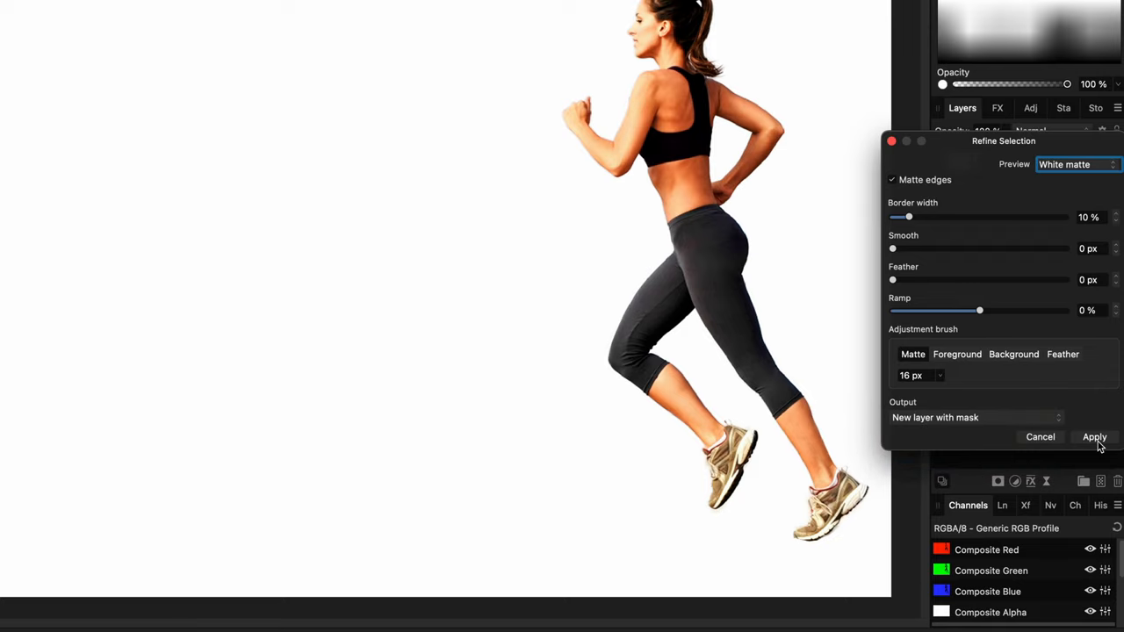
{"action": "left_click", "coordinate": [1094, 437]}
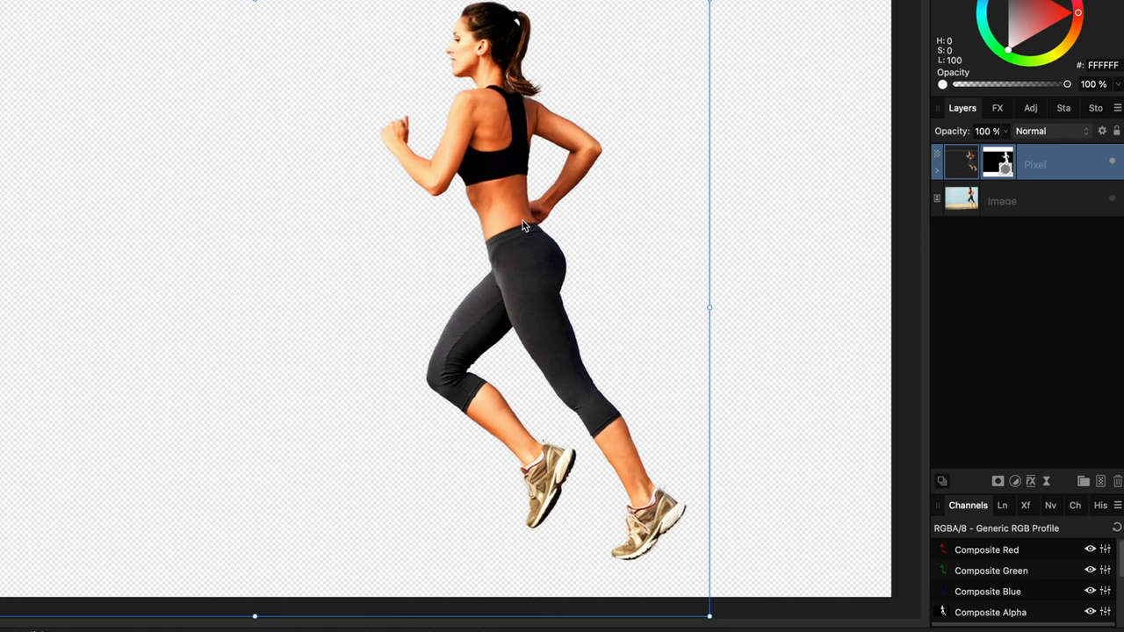
{"action": "mouse_move", "coordinate": [1013, 486]}
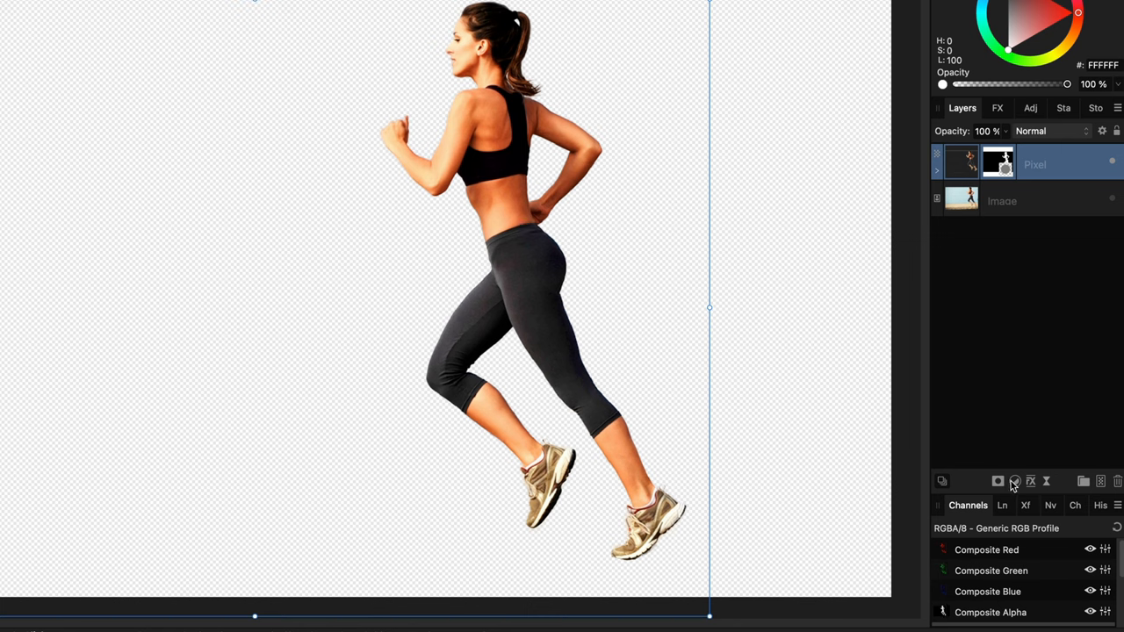
Add a Black & White adjustment with the Red slider lowered to about -45%
{"action": "left_click", "coordinate": [1015, 481]}
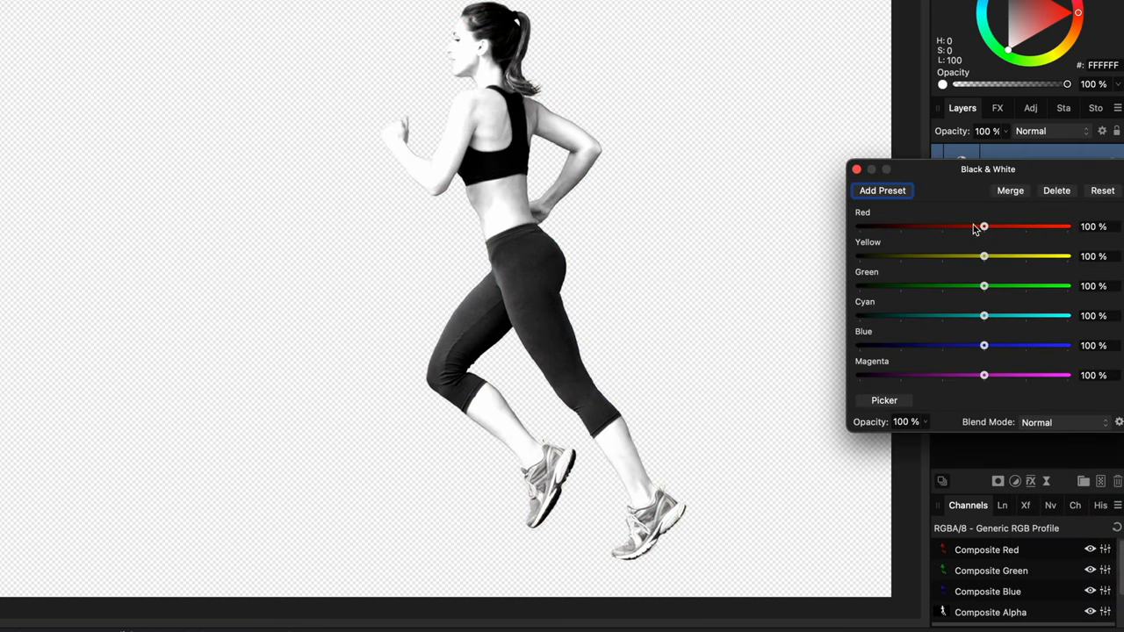
{"action": "left_click_drag", "start_coordinate": [984, 226], "coordinate": [922, 227]}
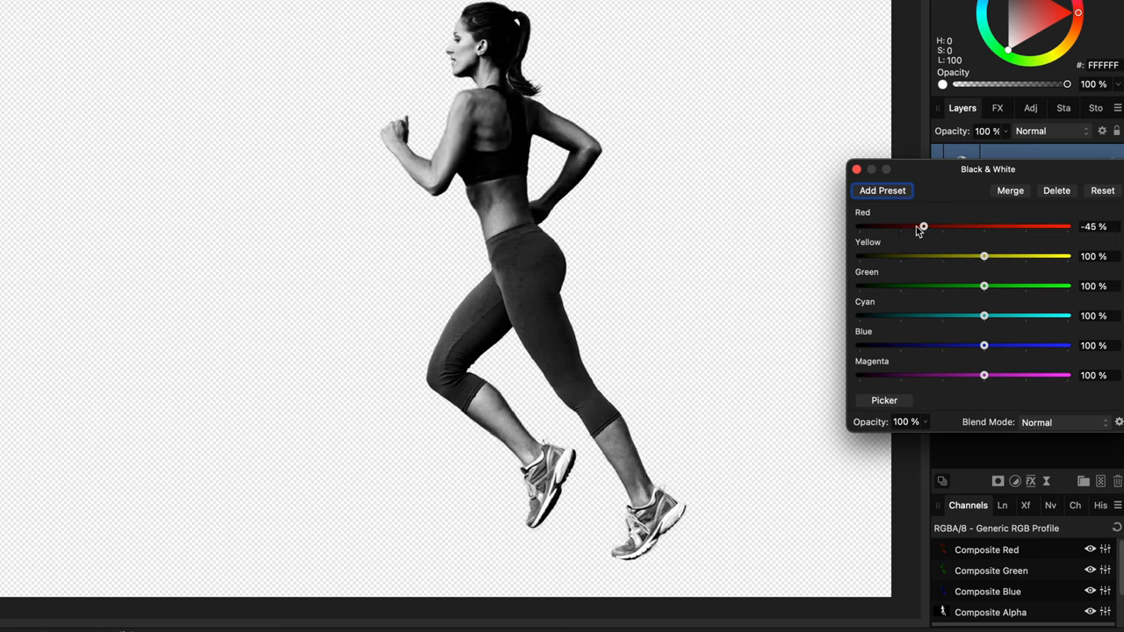
{"action": "left_click_drag", "start_coordinate": [923, 227], "coordinate": [926, 227]}
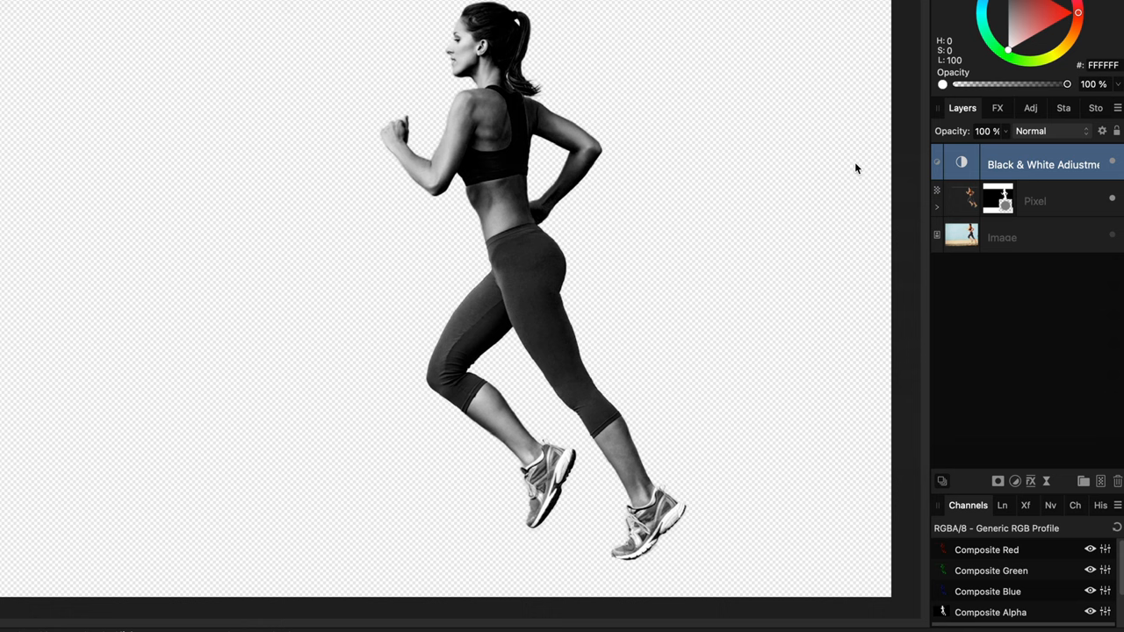
Merge Visible from the adjustment layer into a new pixel layer and select that merged layer
{"action": "right_click", "coordinate": [1043, 164]}
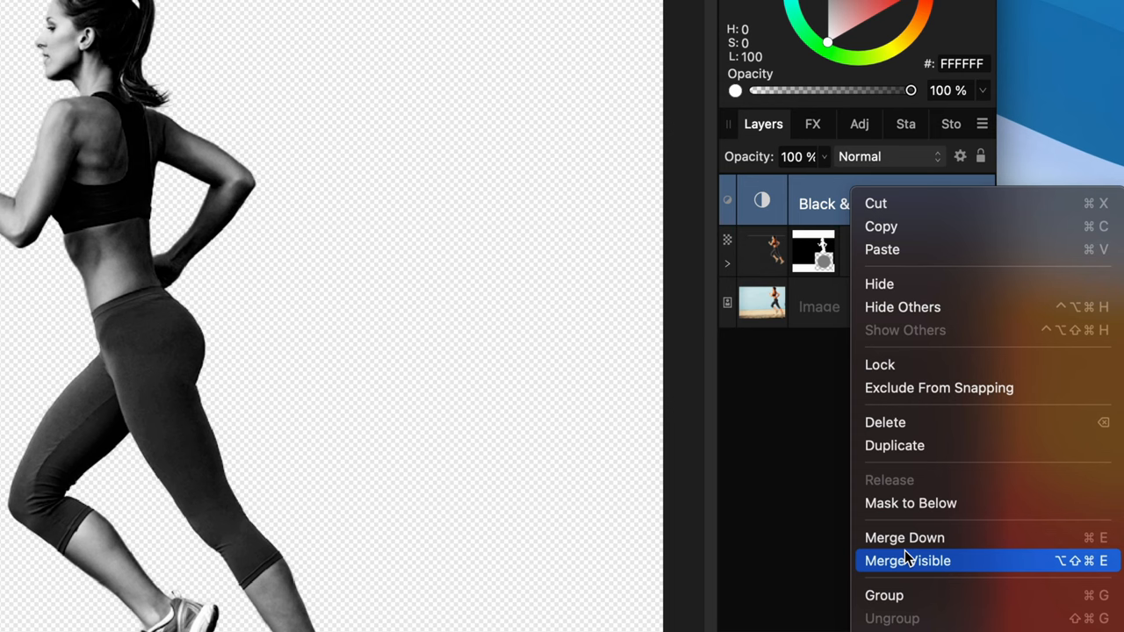
{"action": "left_click", "coordinate": [907, 560]}
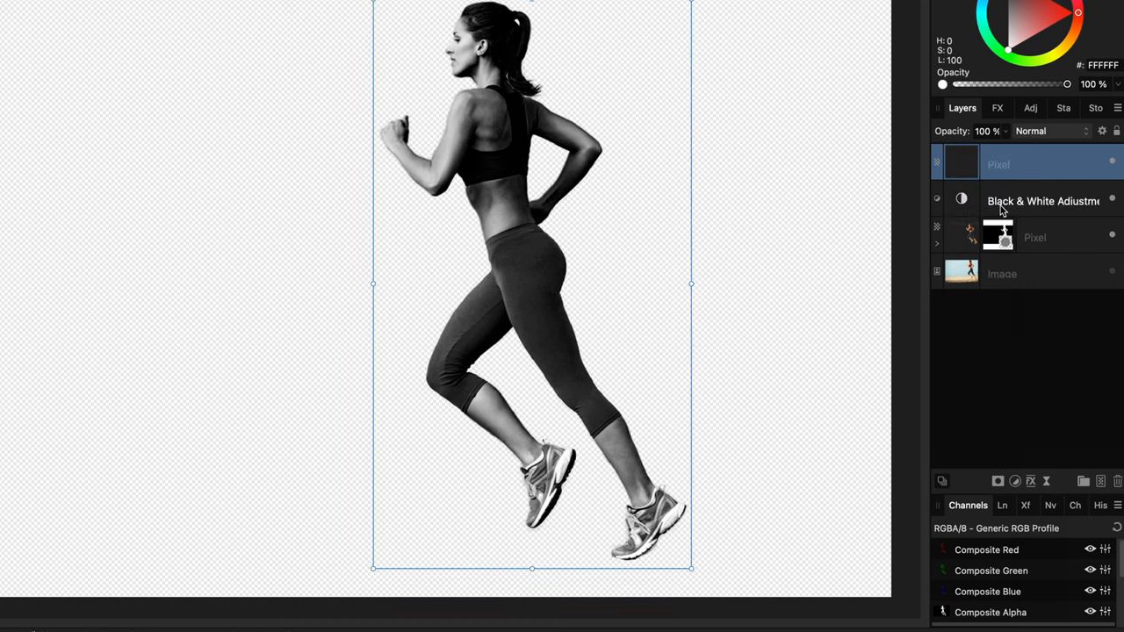
{"action": "left_click", "coordinate": [1043, 201]}
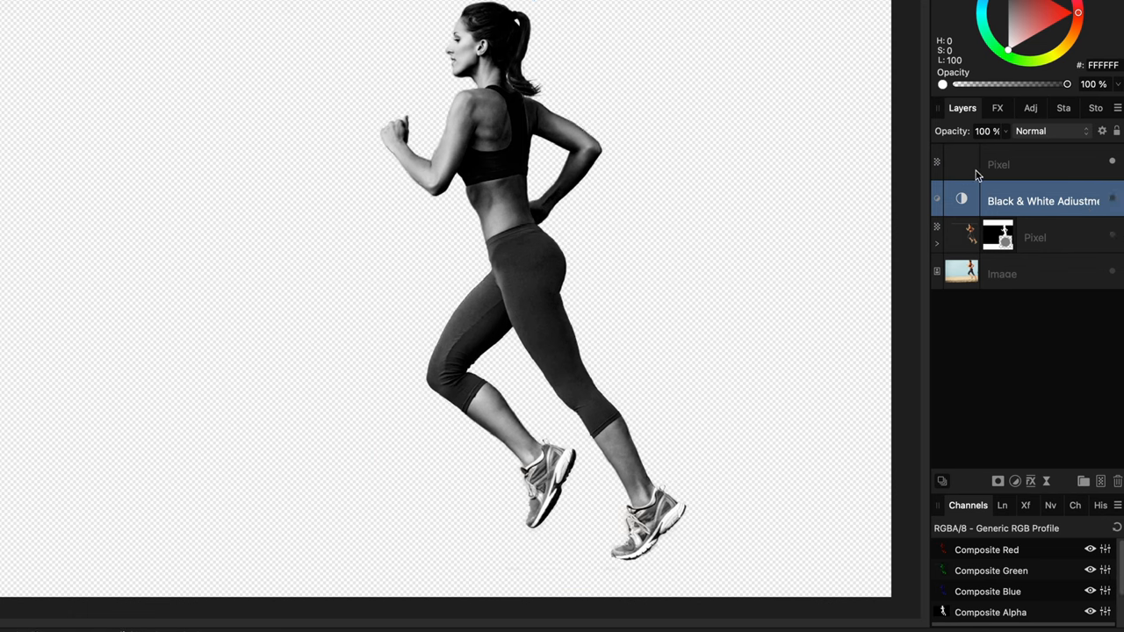
{"action": "left_click", "coordinate": [999, 164]}
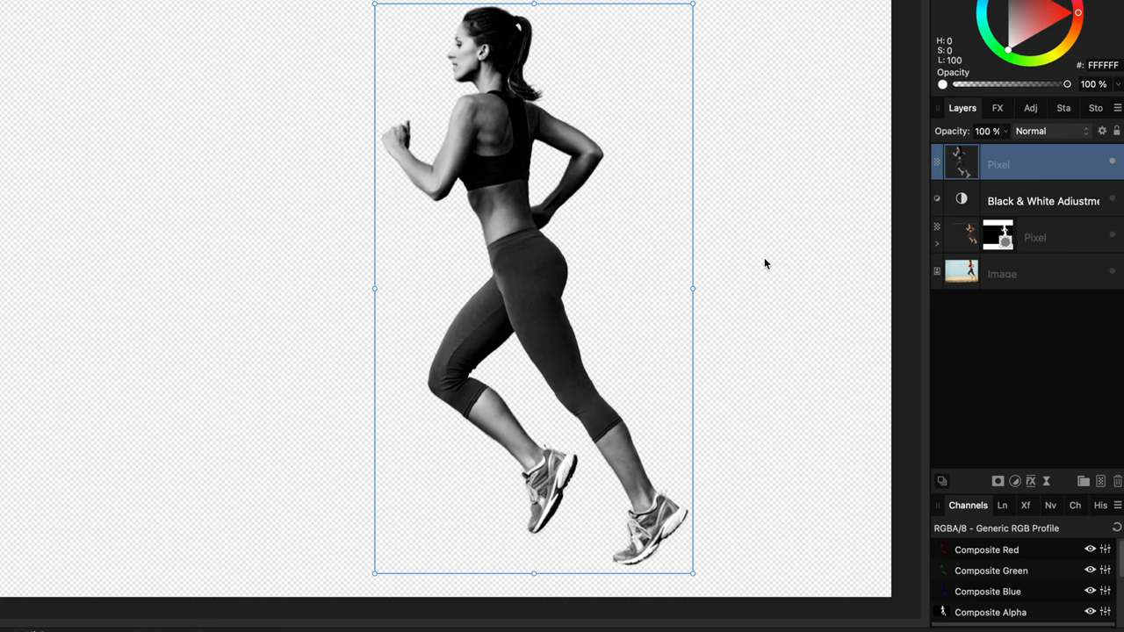
{"action": "mouse_move", "coordinate": [1074, 486]}
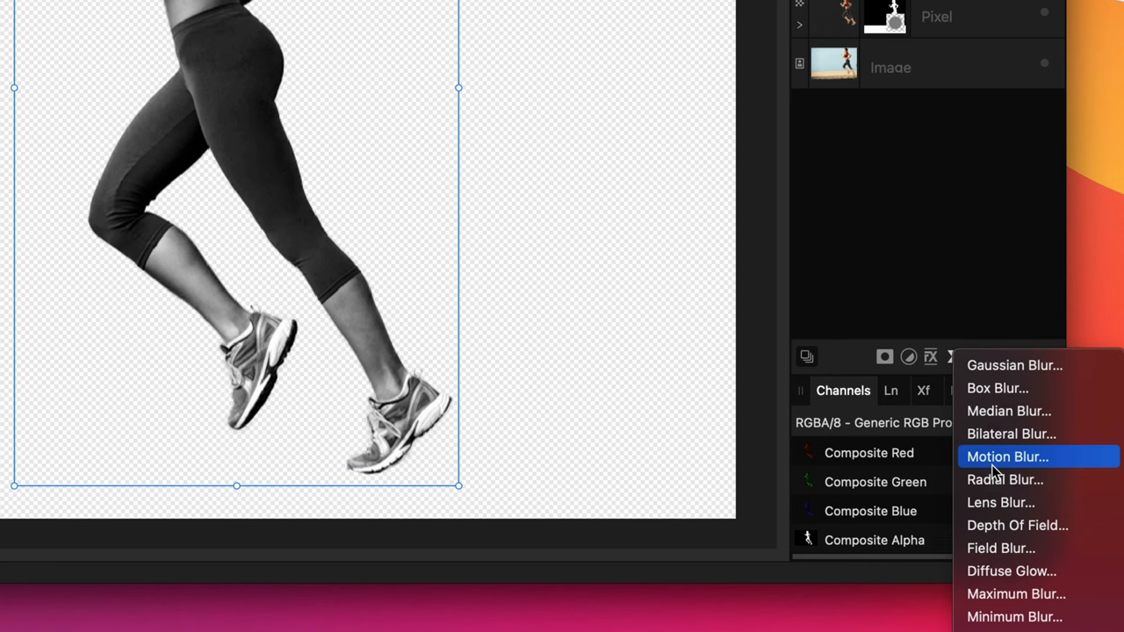
Add a live Motion Blur of about 28 px and mask it off the runner's arm
{"action": "left_click", "coordinate": [1007, 457]}
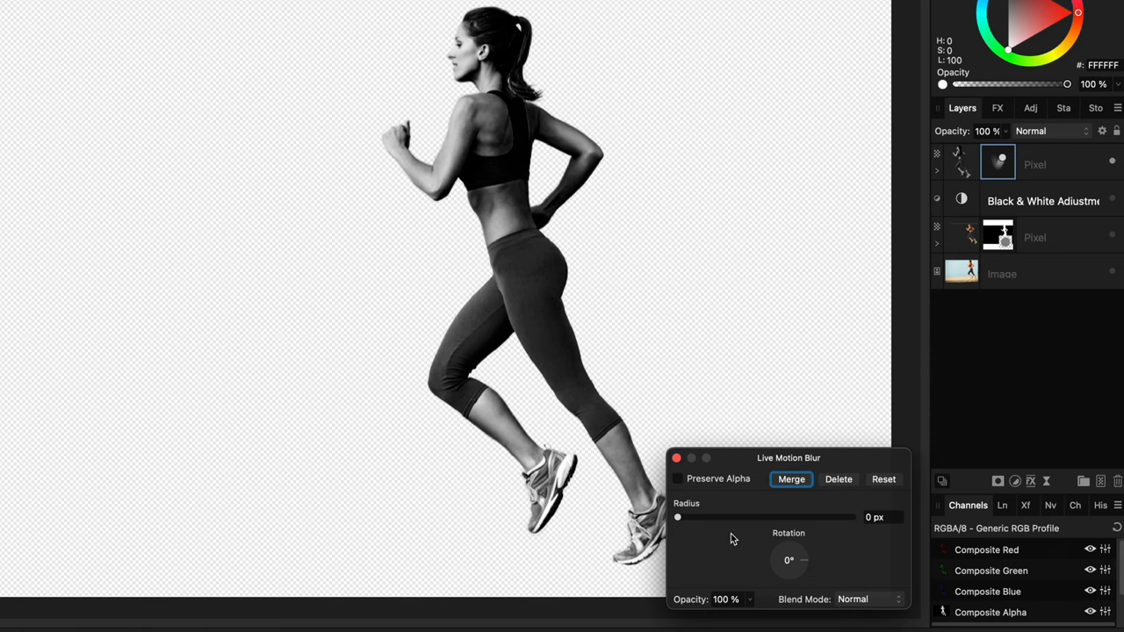
{"action": "left_click_drag", "start_coordinate": [677, 517], "coordinate": [736, 518]}
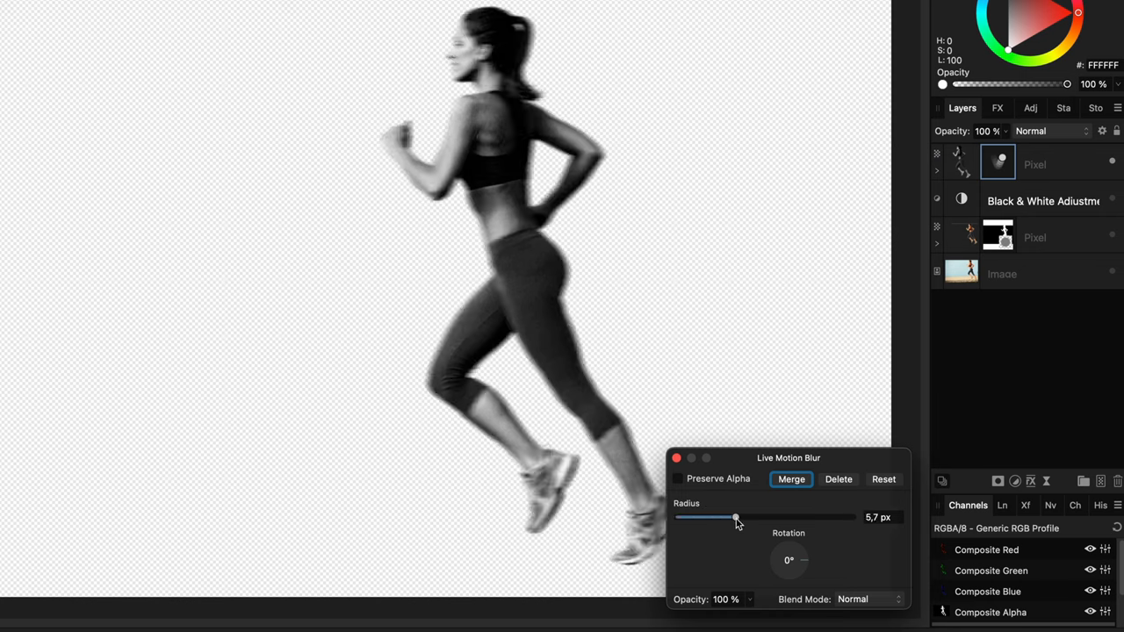
{"action": "left_click_drag", "start_coordinate": [736, 518], "coordinate": [788, 517]}
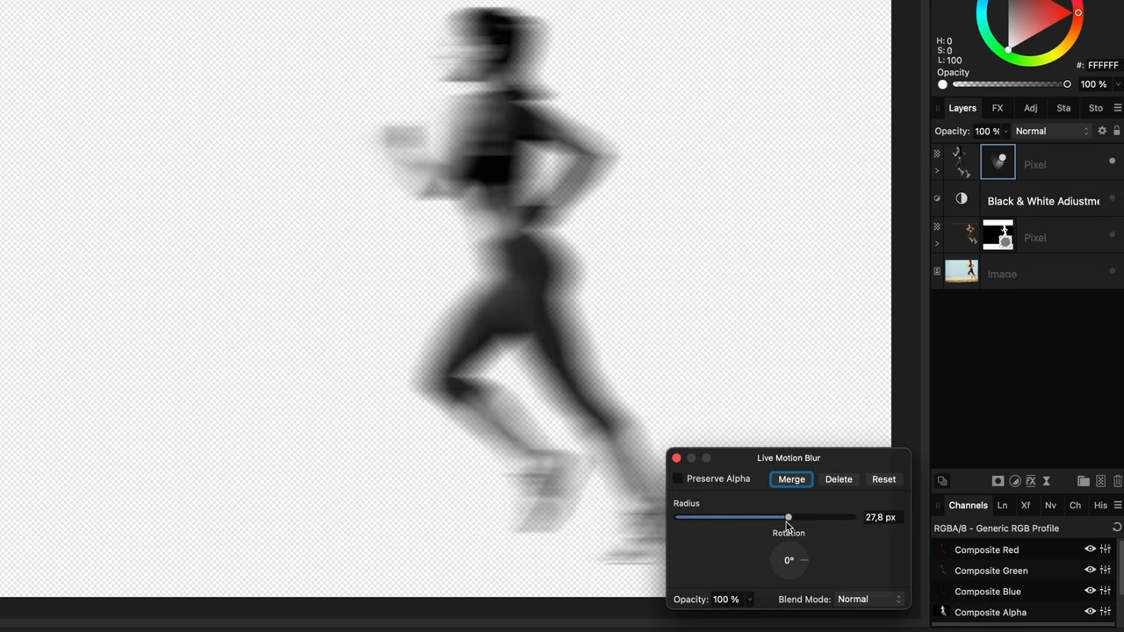
{"action": "left_click_drag", "start_coordinate": [788, 517], "coordinate": [790, 518]}
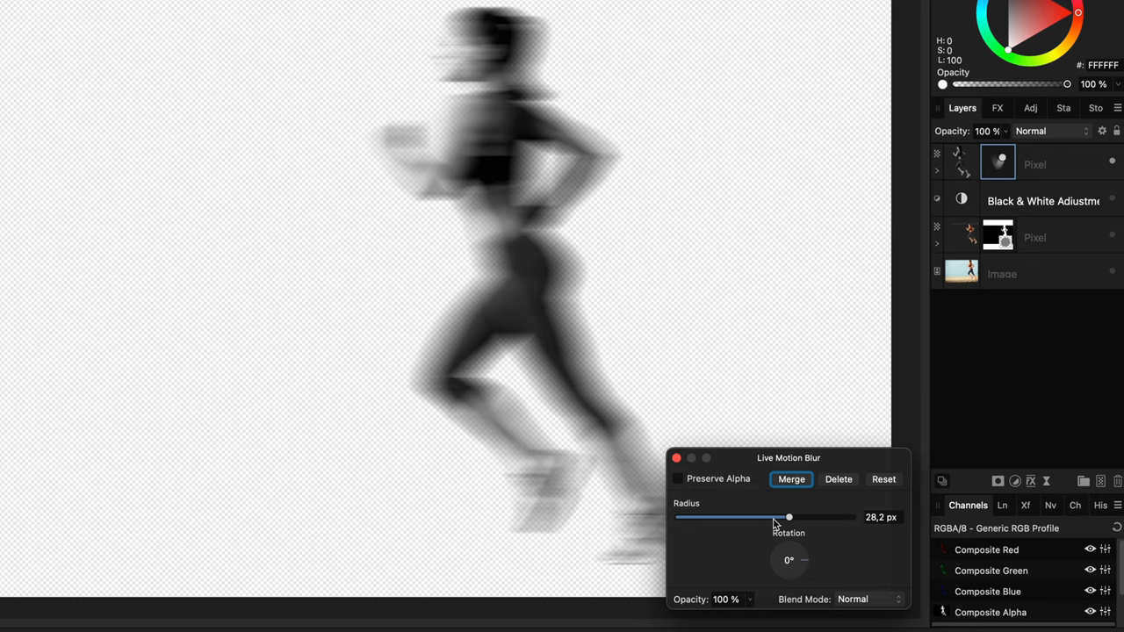
{"action": "left_click", "coordinate": [791, 479]}
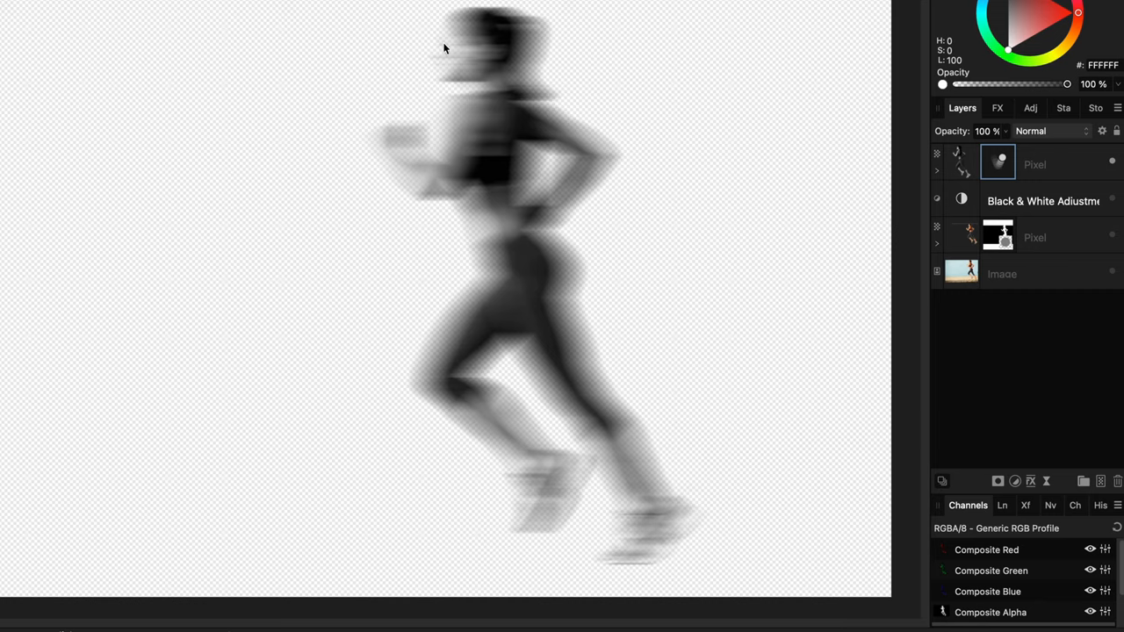
{"action": "mouse_move", "coordinate": [513, 294]}
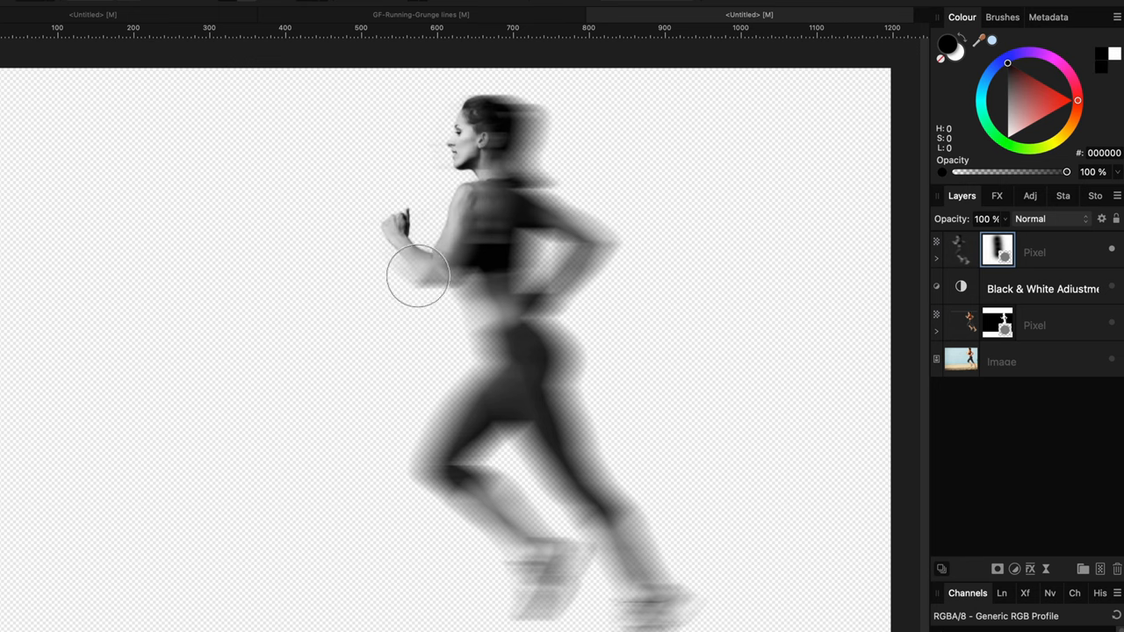
{"action": "left_click_drag", "start_coordinate": [417, 275], "coordinate": [512, 588]}
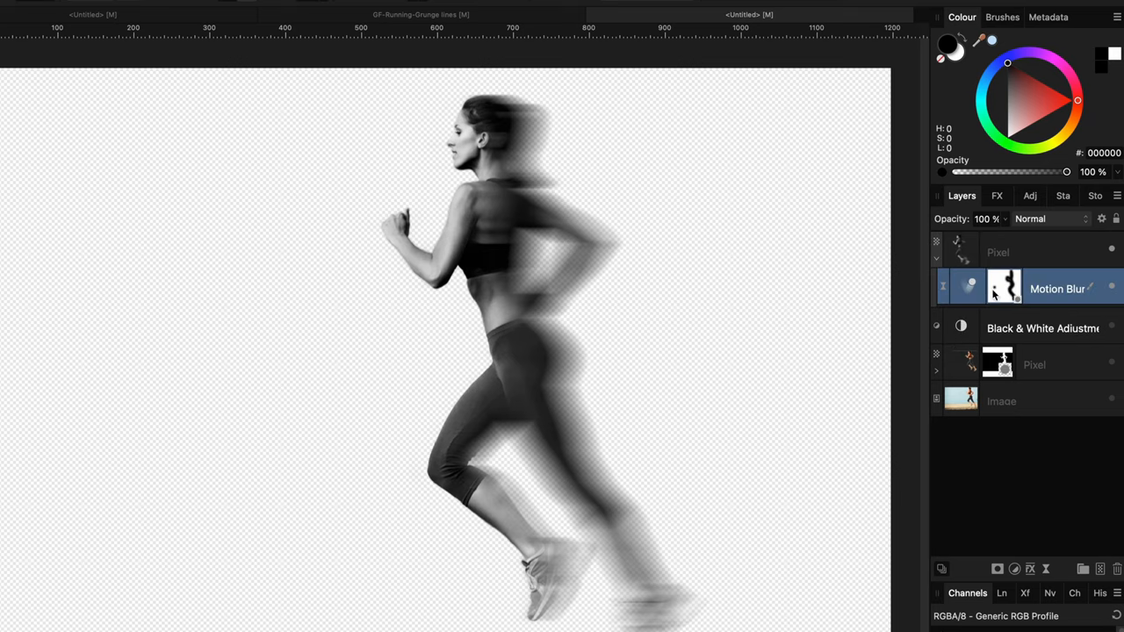
{"action": "mouse_move", "coordinate": [941, 301]}
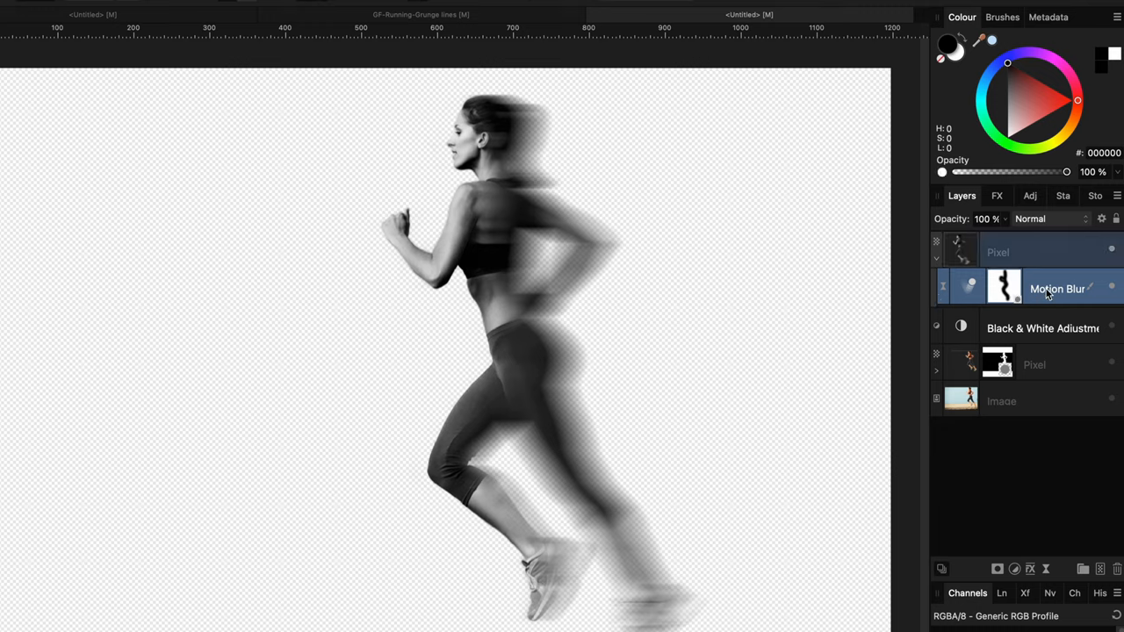
Duplicate the Motion Blur filter and refine the duplicate's mask near the runner
{"action": "right_click", "coordinate": [1058, 289]}
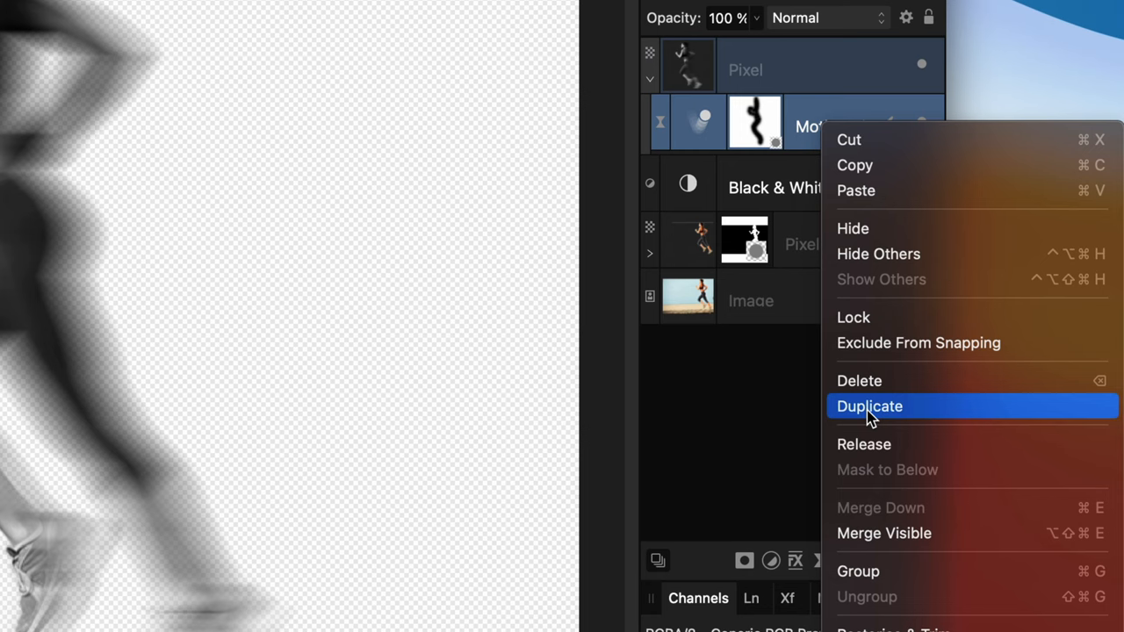
{"action": "left_click", "coordinate": [870, 406]}
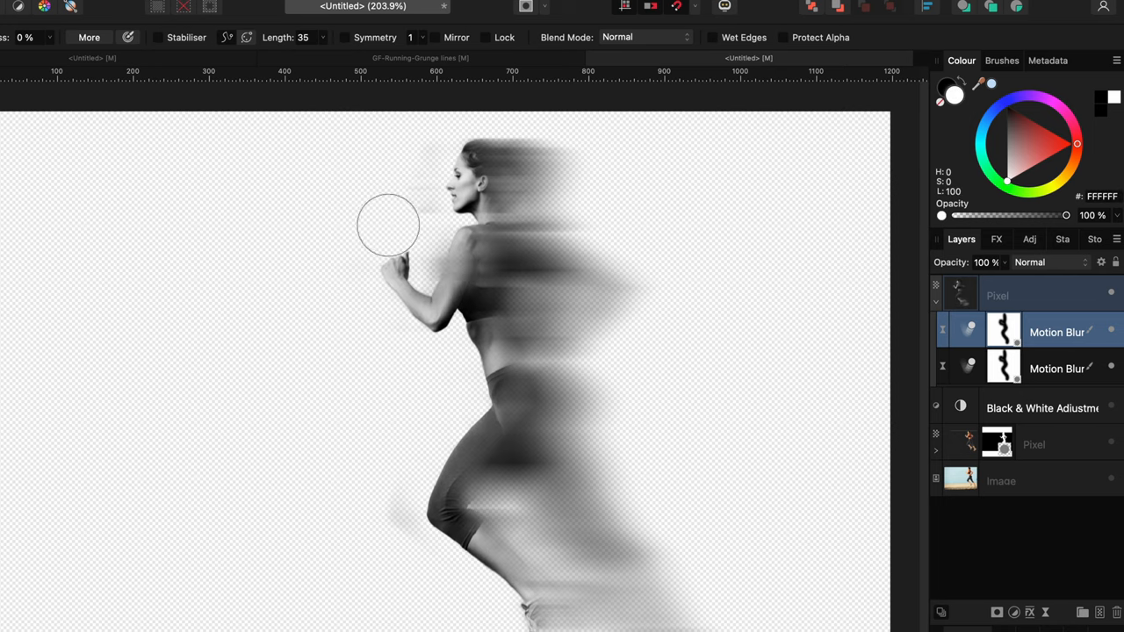
{"action": "left_click_drag", "start_coordinate": [389, 226], "coordinate": [446, 389]}
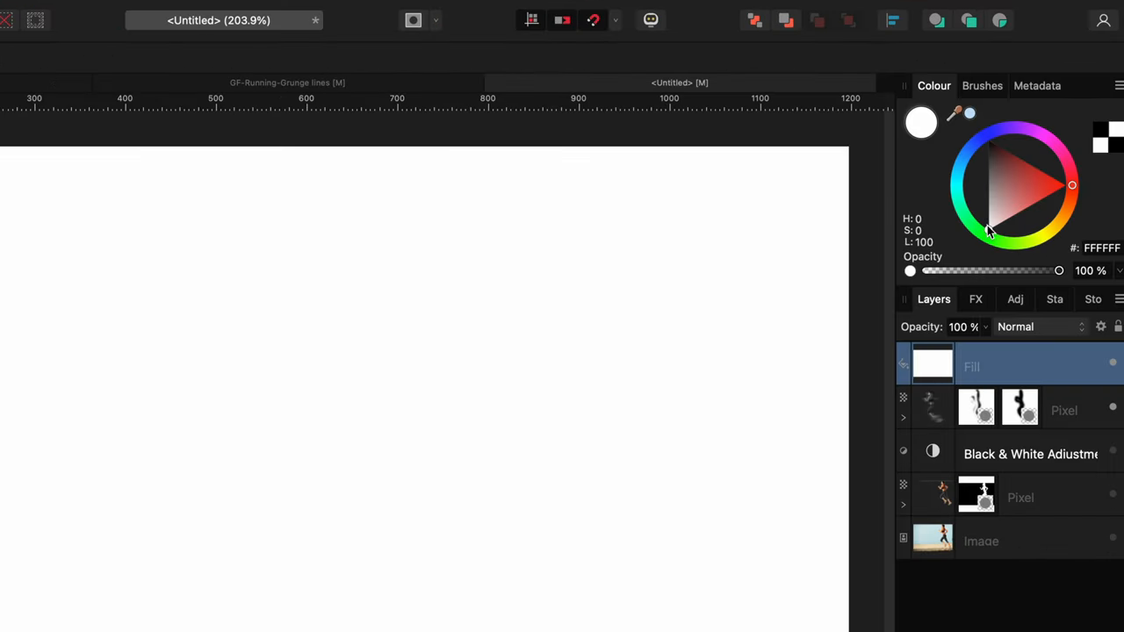
Set the Fill layer colour to pure white and place it beneath the runner
{"action": "left_click", "coordinate": [989, 231]}
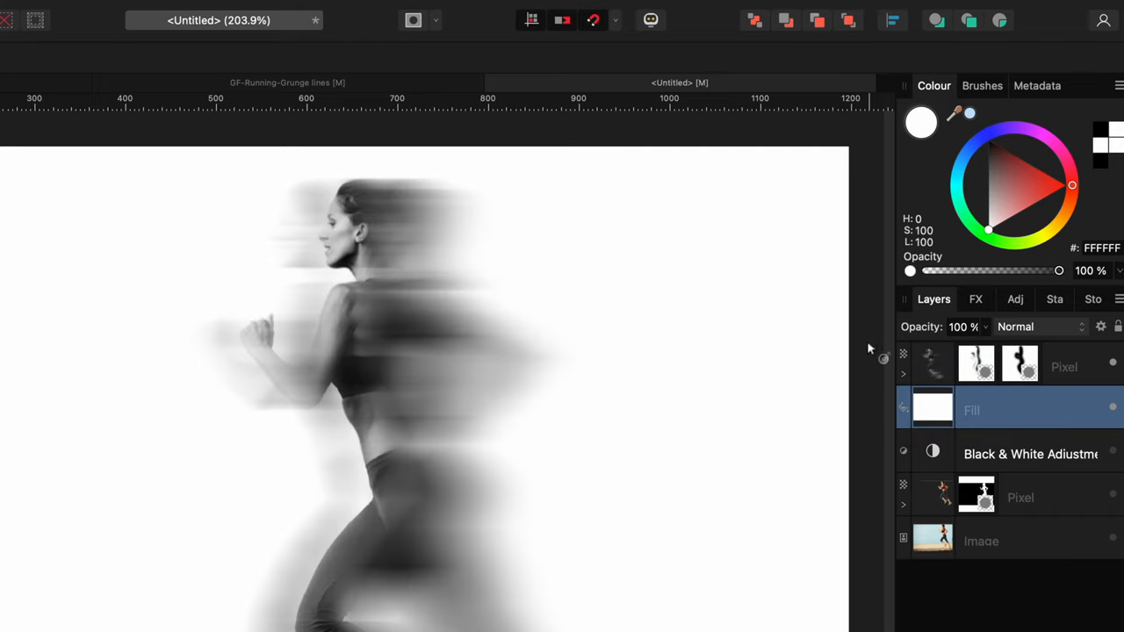
{"action": "left_click", "coordinate": [934, 366]}
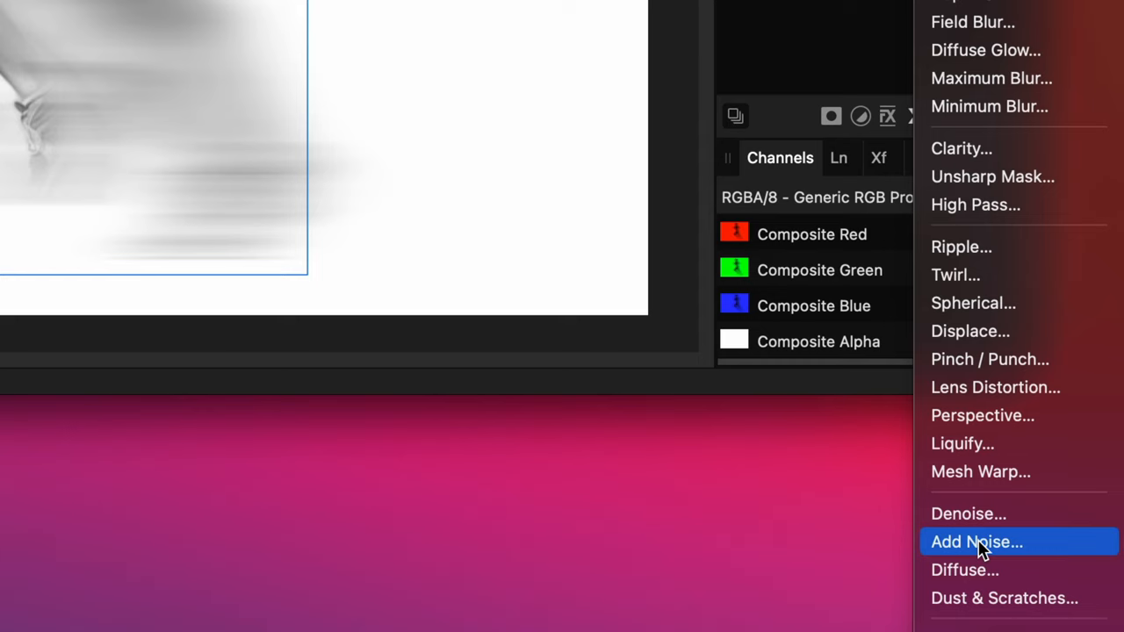
Add an Add Noise live filter and move it to the top of the layer stack
{"action": "left_click", "coordinate": [977, 542]}
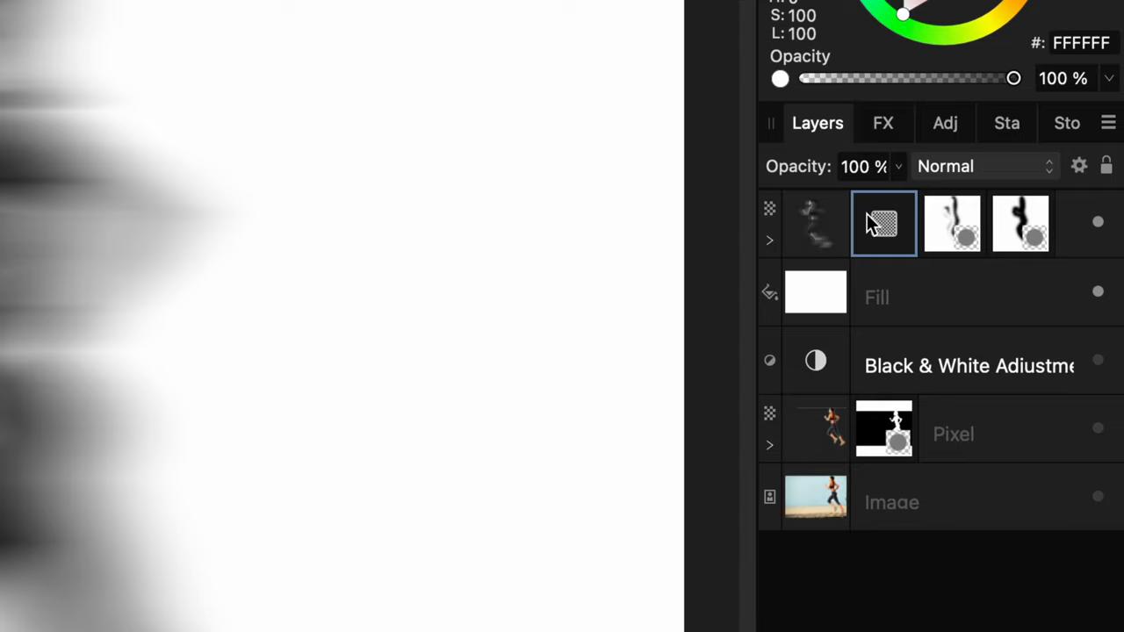
{"action": "left_click_drag", "start_coordinate": [882, 224], "coordinate": [882, 195]}
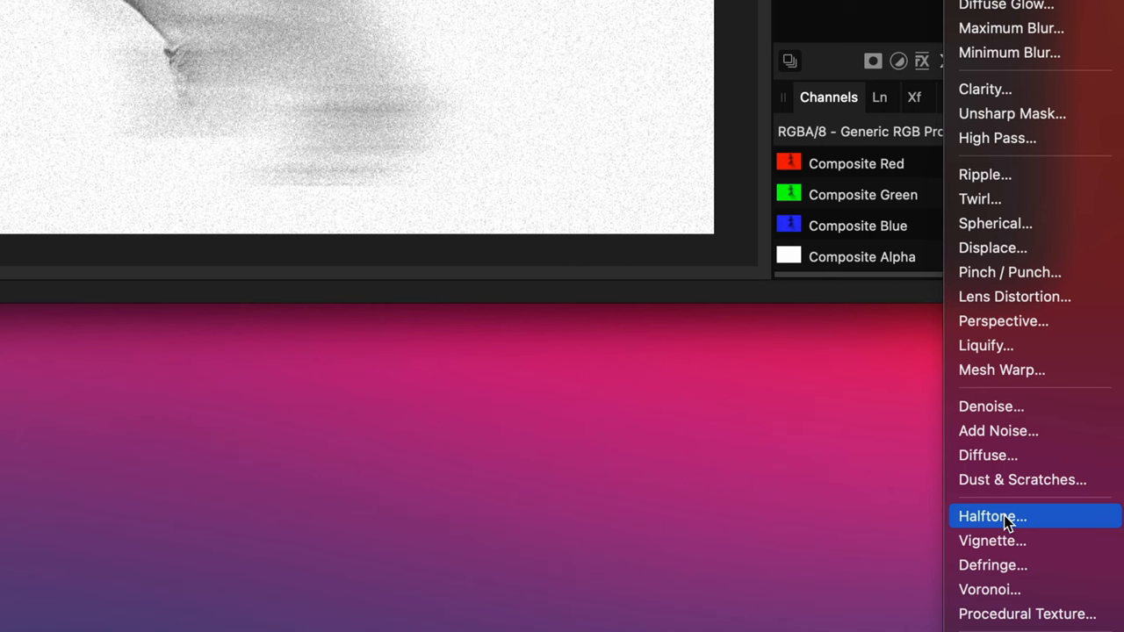
Add a Live Halftone with Line screen, cell size about 3.6 and contrast about 57
{"action": "left_click", "coordinate": [991, 516]}
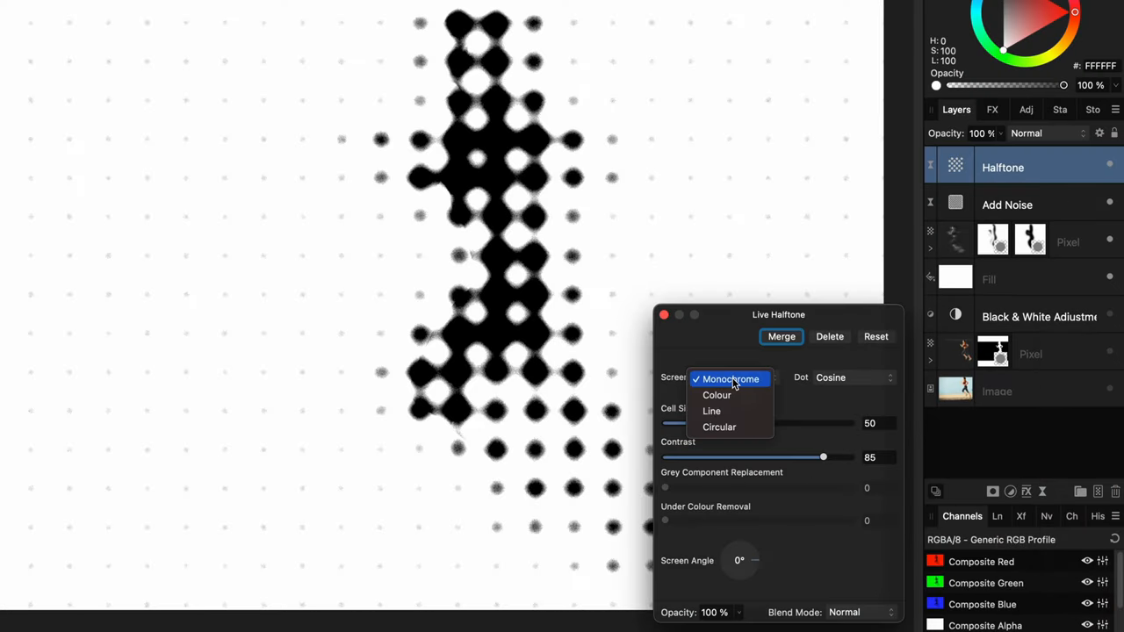
{"action": "left_click", "coordinate": [712, 411]}
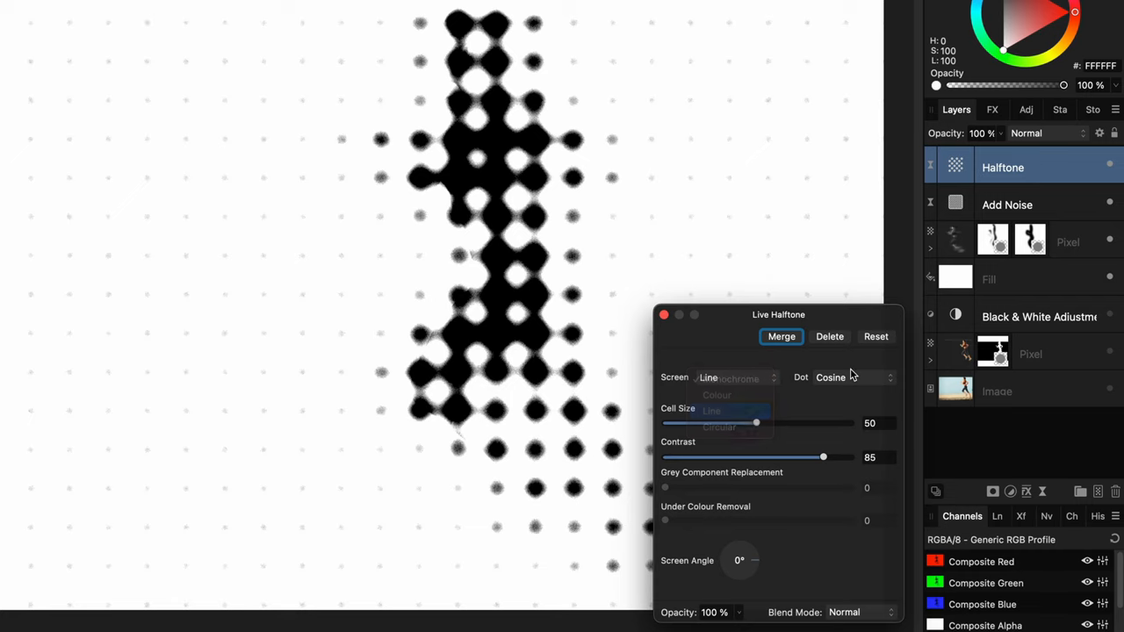
{"action": "left_click", "coordinate": [712, 411]}
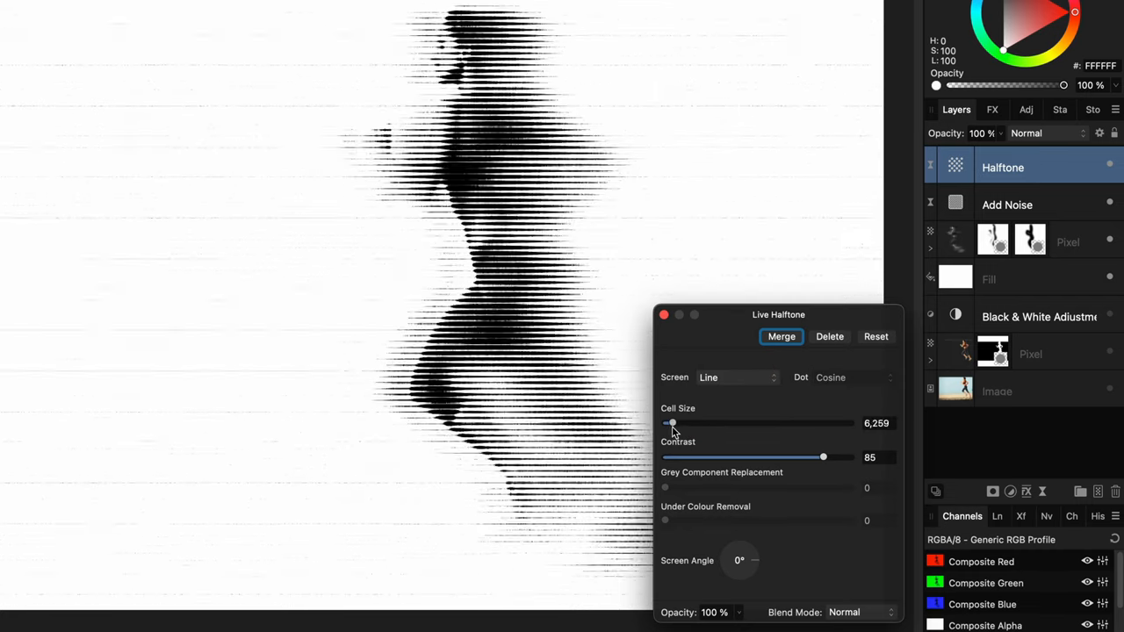
{"action": "left_click_drag", "start_coordinate": [673, 423], "coordinate": [670, 423]}
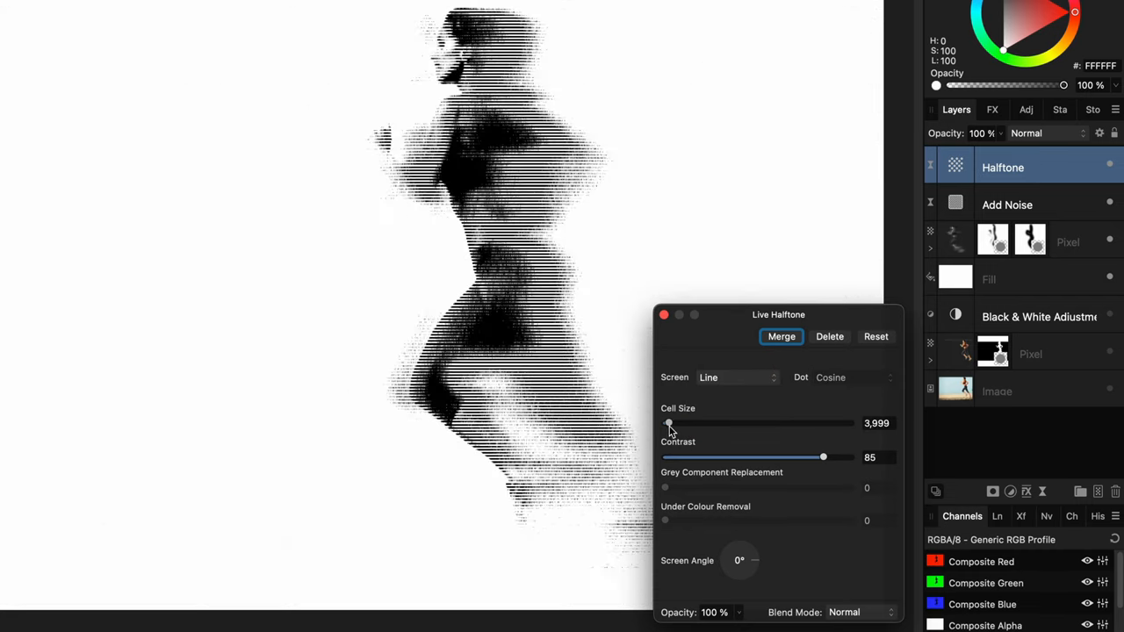
{"action": "left_click_drag", "start_coordinate": [823, 457], "coordinate": [771, 457]}
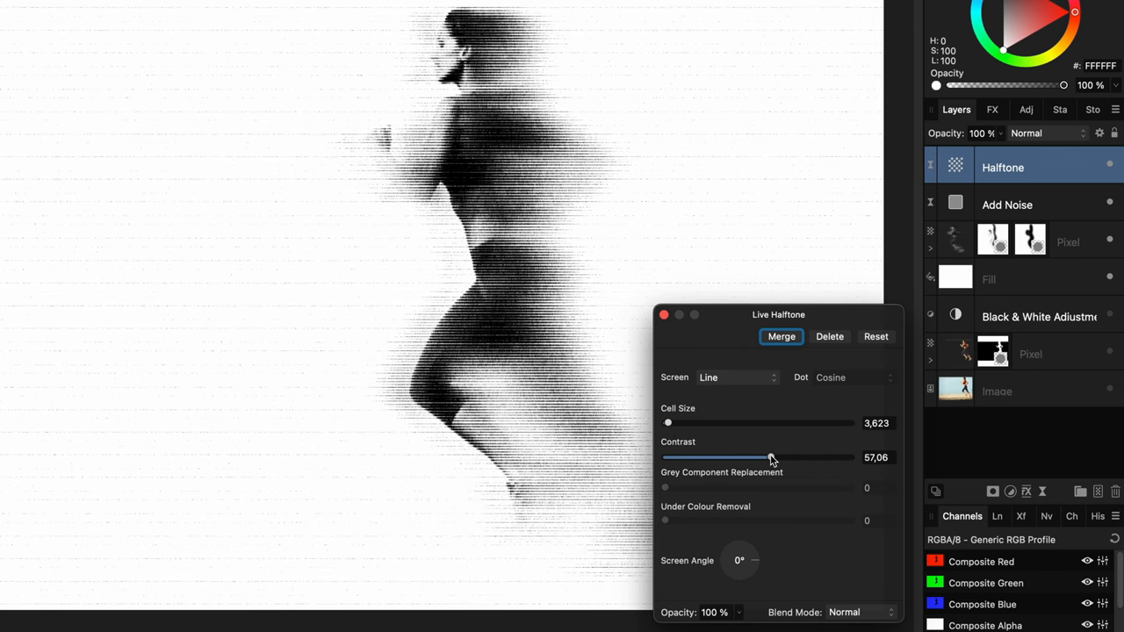
{"action": "left_click_drag", "start_coordinate": [764, 457], "coordinate": [779, 457]}
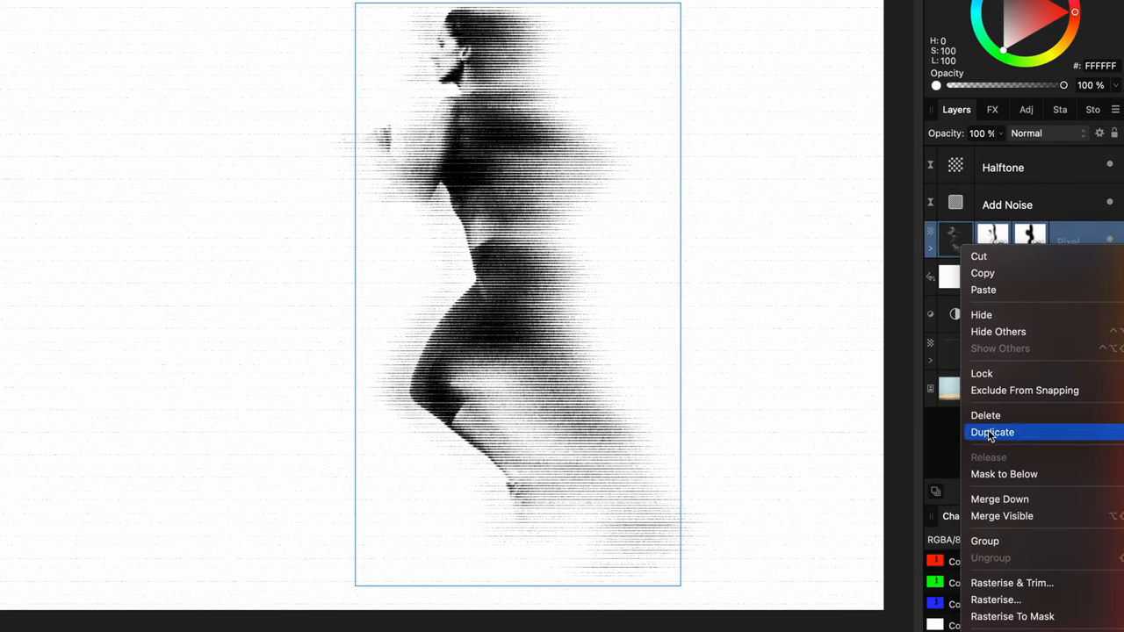
Duplicate the runner Pixel group and delete the copy's Live Motion Blur filters
{"action": "left_click", "coordinate": [991, 432]}
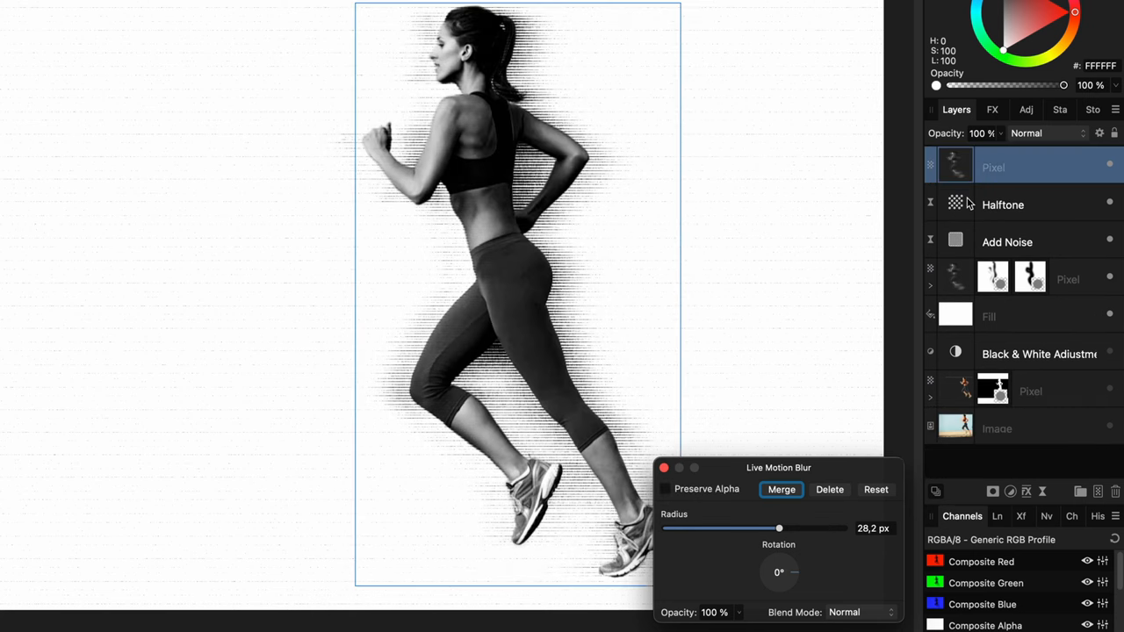
{"action": "left_click", "coordinate": [780, 489]}
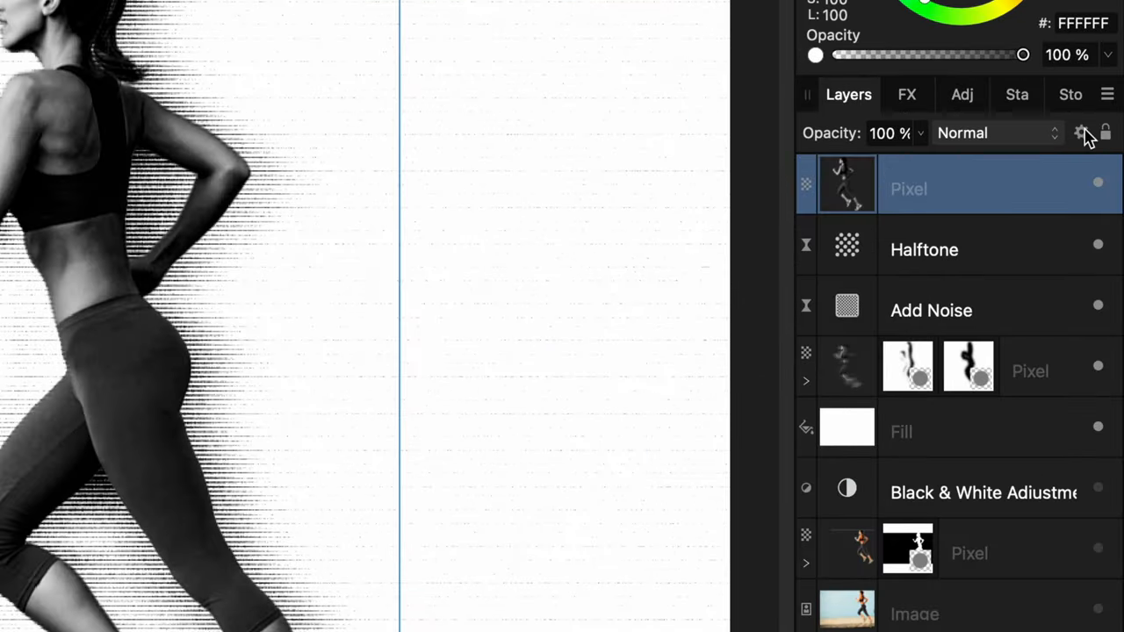
Adjust the runner copy's Source Layer Ranges curve in Blend Options
{"action": "left_click", "coordinate": [1085, 132]}
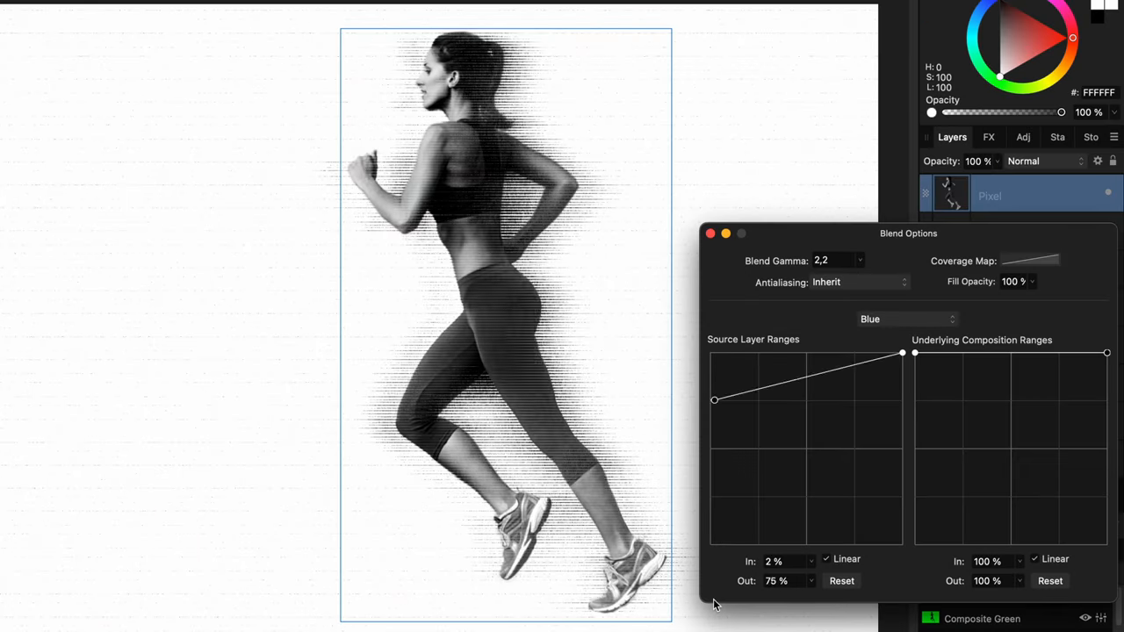
{"action": "left_click", "coordinate": [710, 233]}
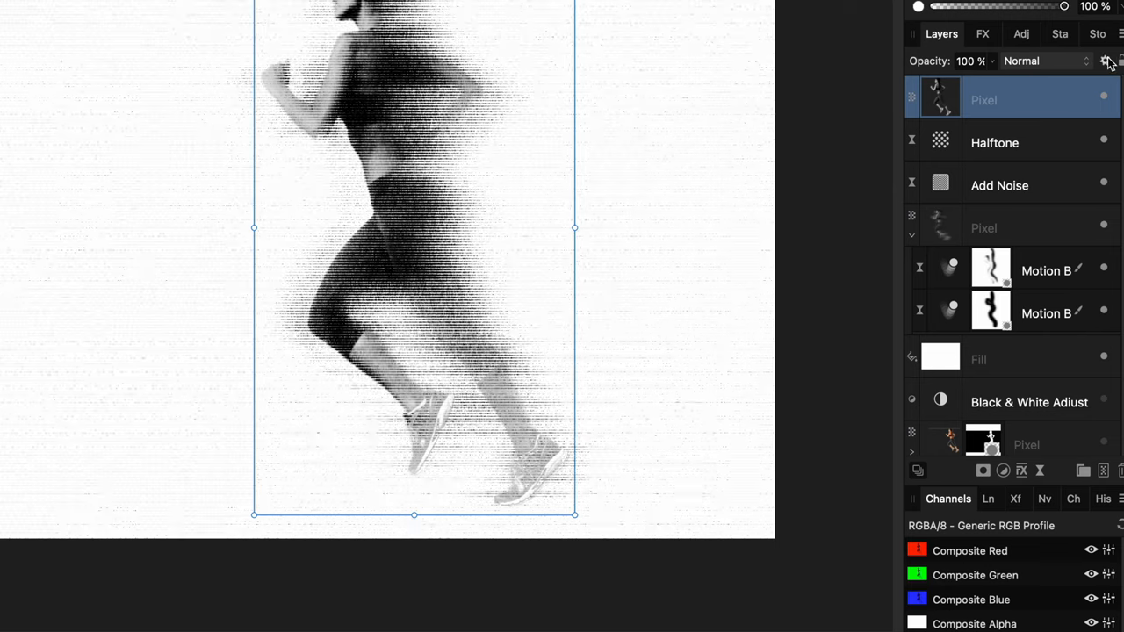
Reopen the top runner copy's Blend Options and reshape its Source Layer Ranges curve
{"action": "left_click", "coordinate": [1104, 61]}
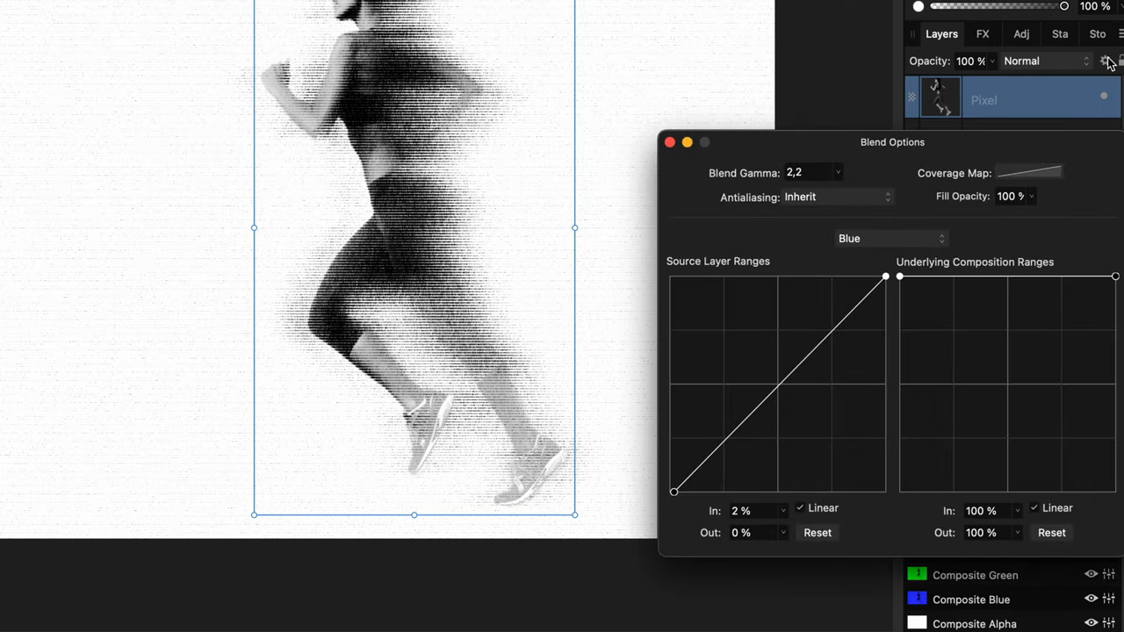
{"action": "left_click_drag", "start_coordinate": [675, 491], "coordinate": [760, 492]}
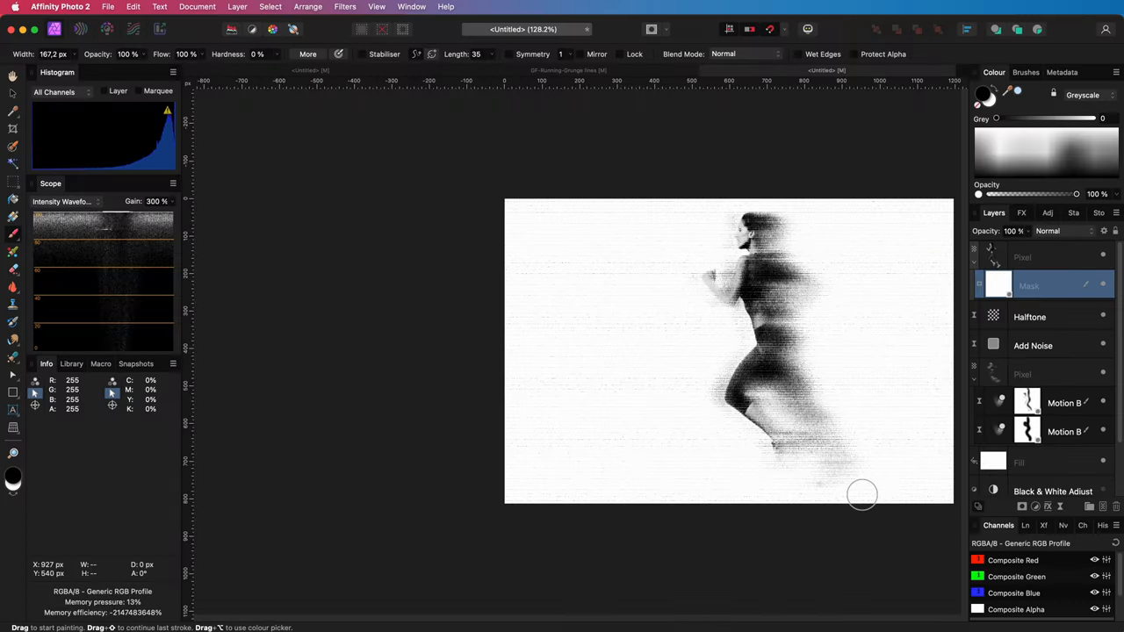
Paint black on the sharp runner copy's mask to hide part of it
{"action": "left_click", "coordinate": [1050, 231]}
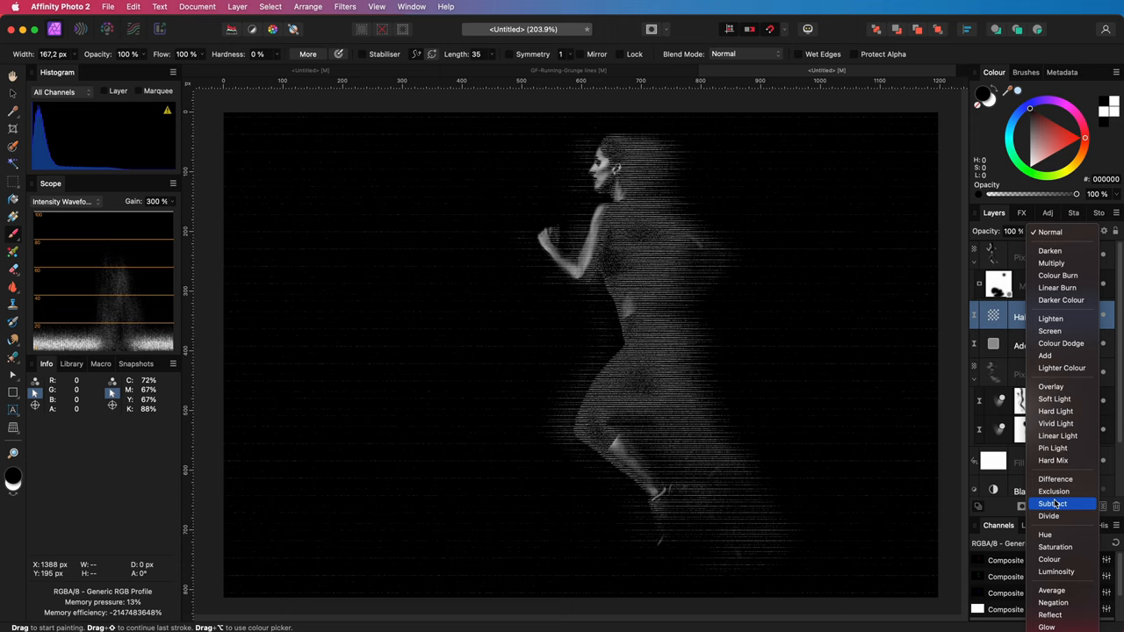
Pick a different blend mode, such as Subtract, for the Halftone layer
{"action": "left_click", "coordinate": [1052, 503]}
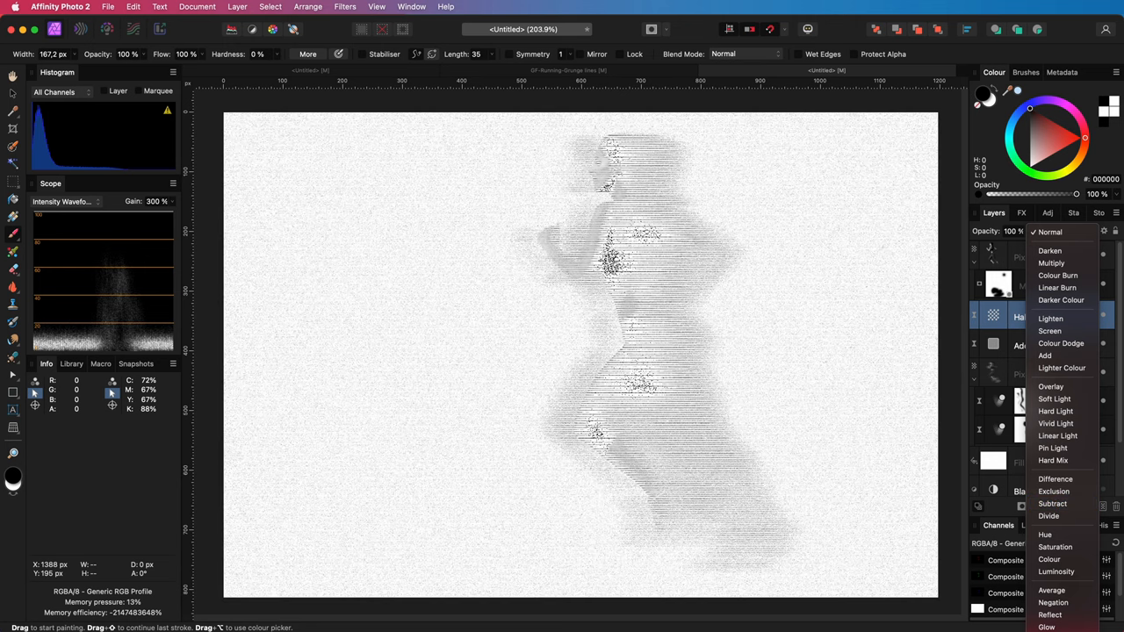